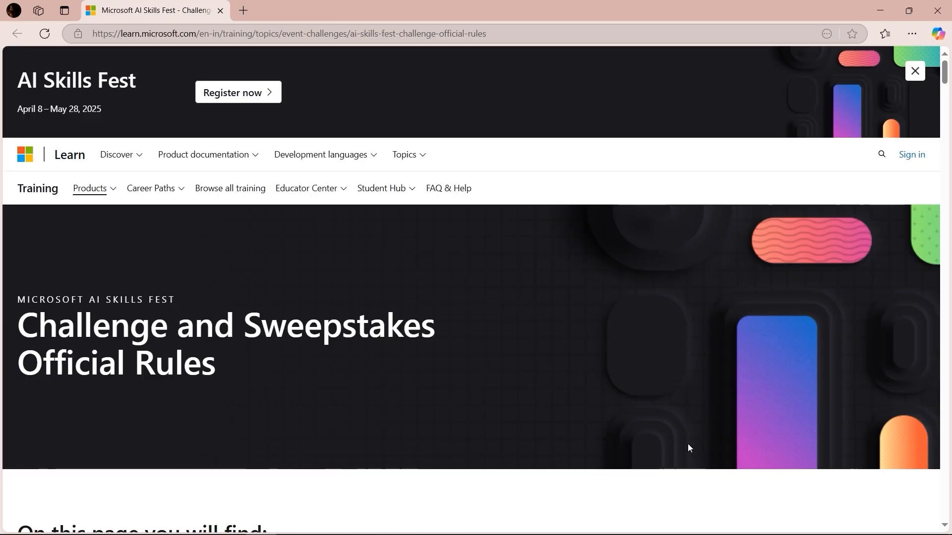
mouse_move(500, 118)
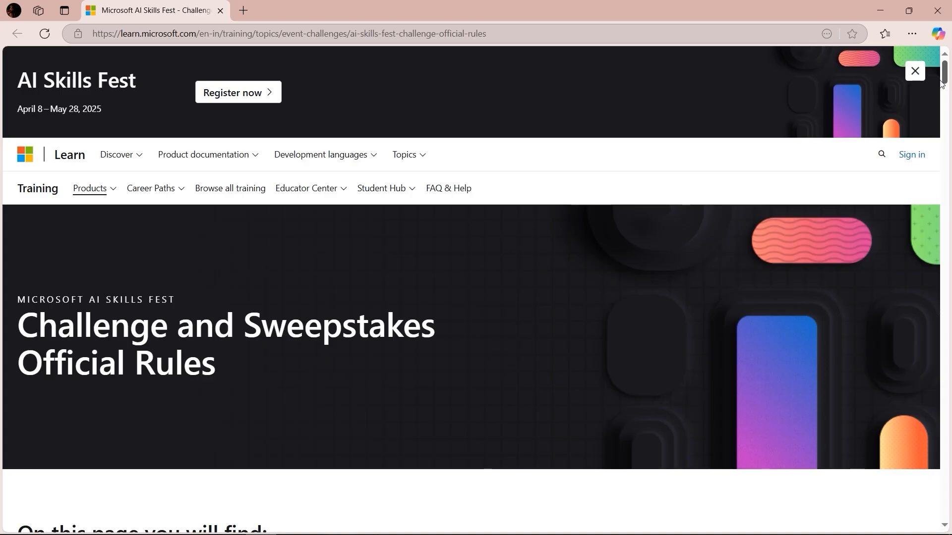
mouse_move(19, 111)
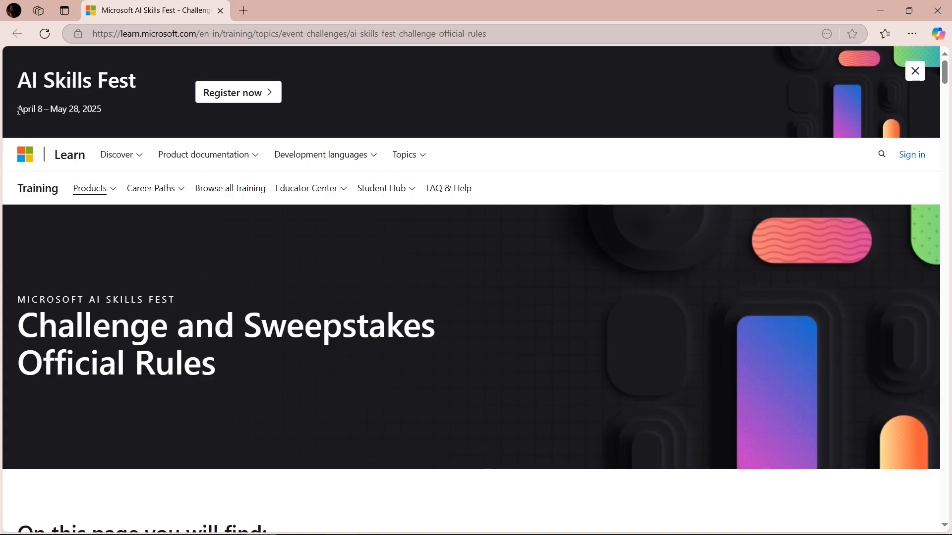
- Highlight the event dates April 8 – May 28, 2025 and scroll to the FAQ
double_click(27, 109)
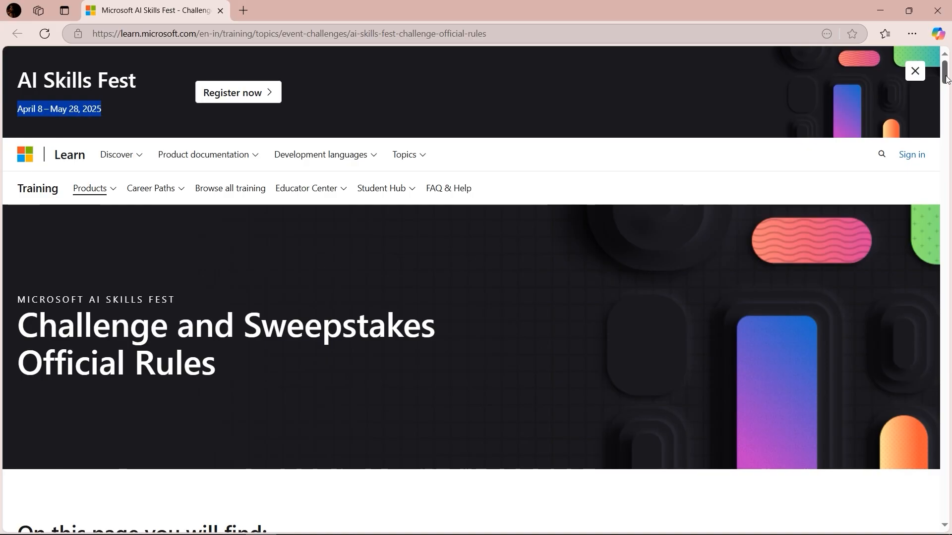
scroll(down, 3)
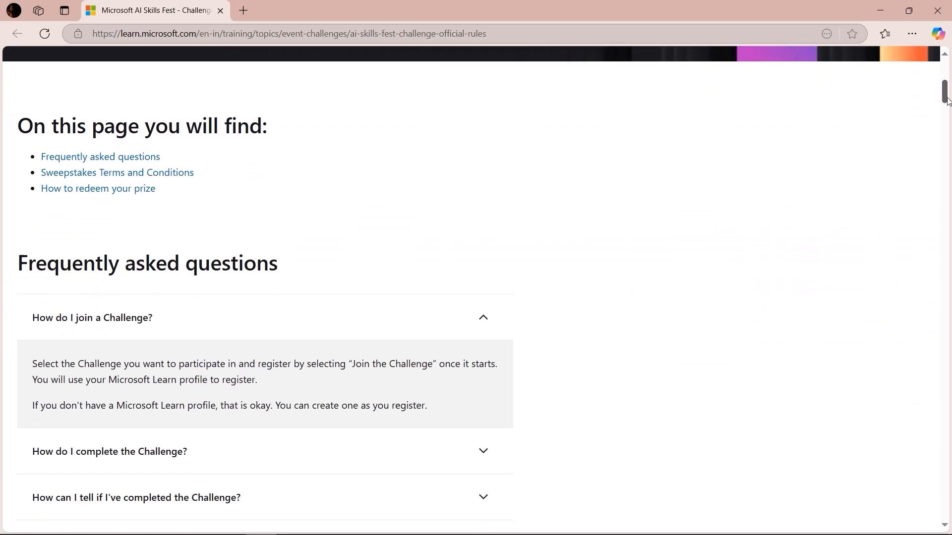
scroll(down, 3)
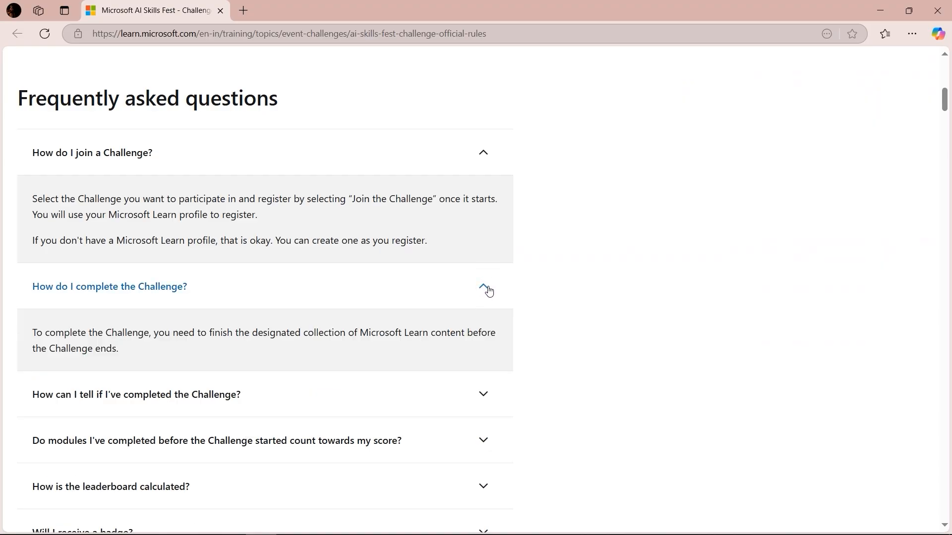
- Expand the Challenge-completion answer and scroll to the voucher exam codes DP-203 and DP-300
click(482, 290)
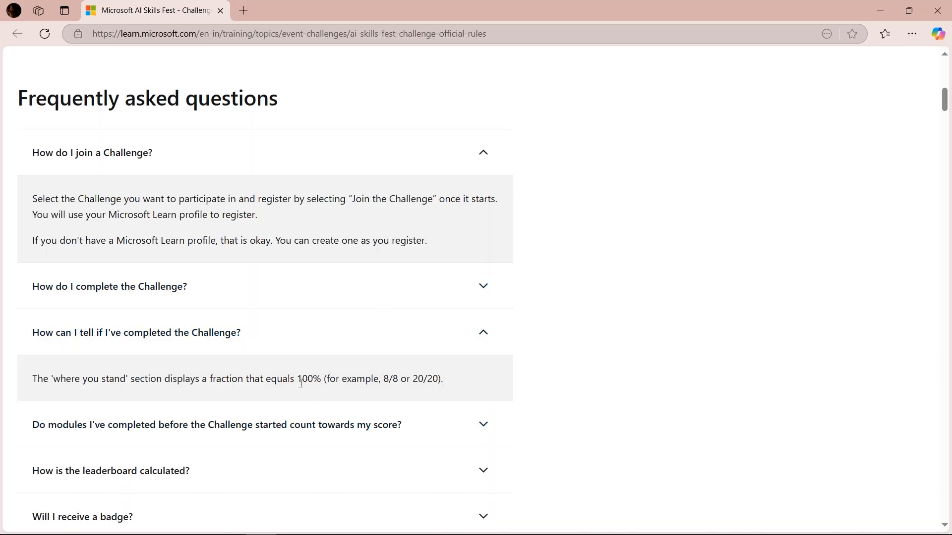
double_click(308, 379)
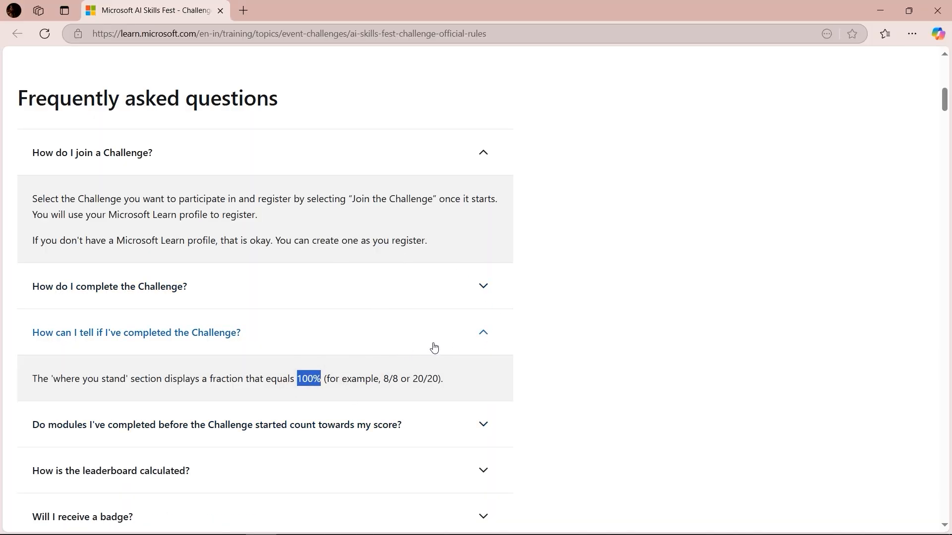
scroll(down, 3)
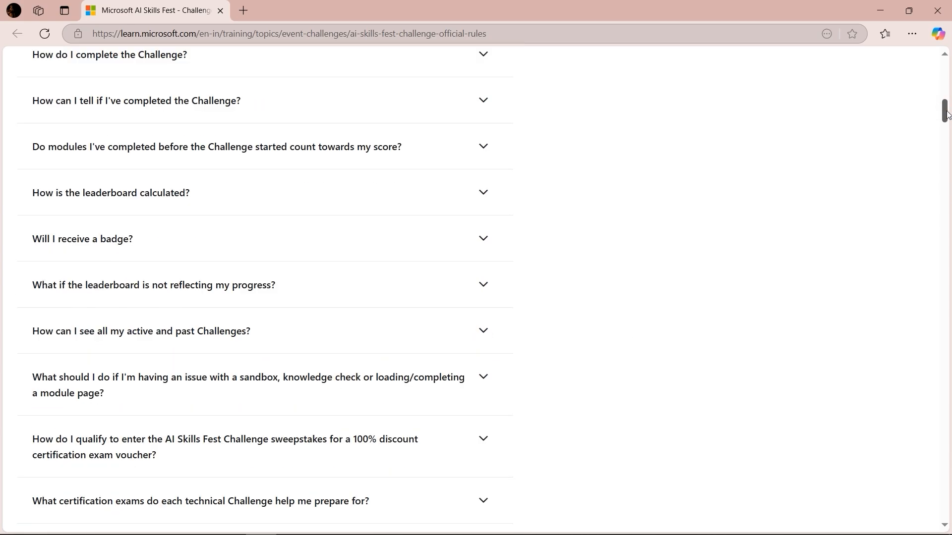
scroll(down, 3)
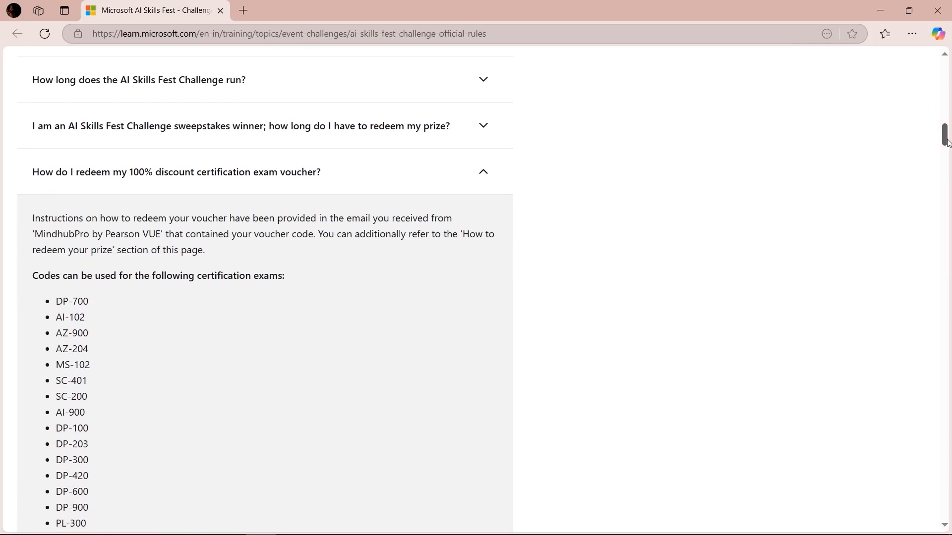
scroll(down, 3)
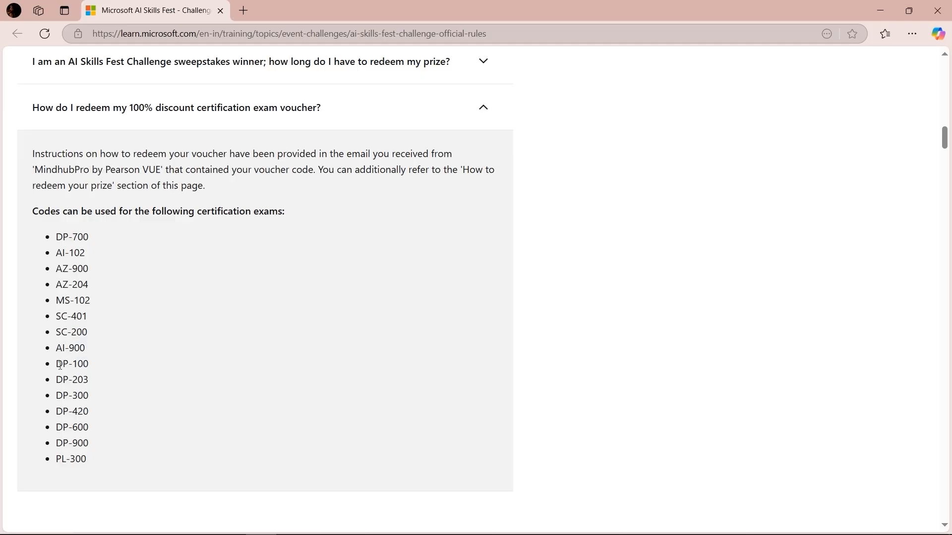
double_click(71, 380)
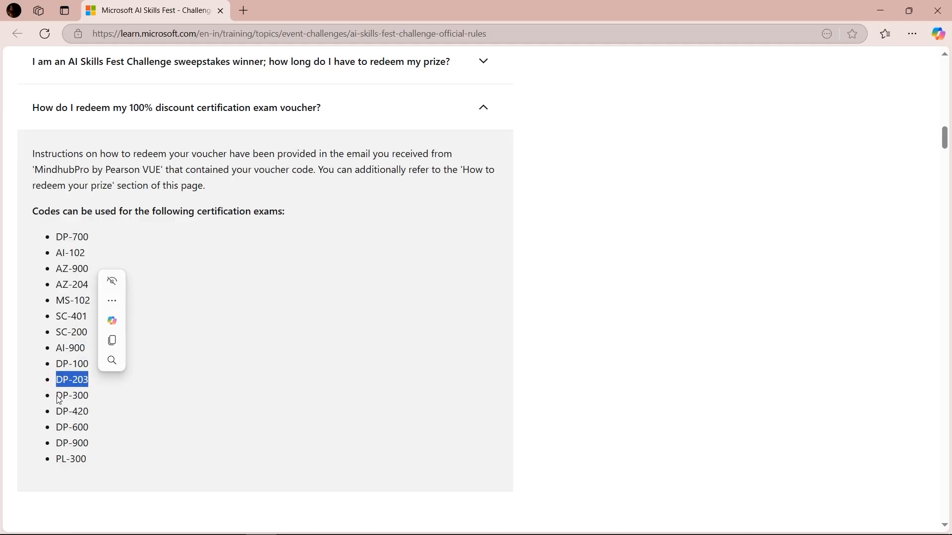
double_click(71, 396)
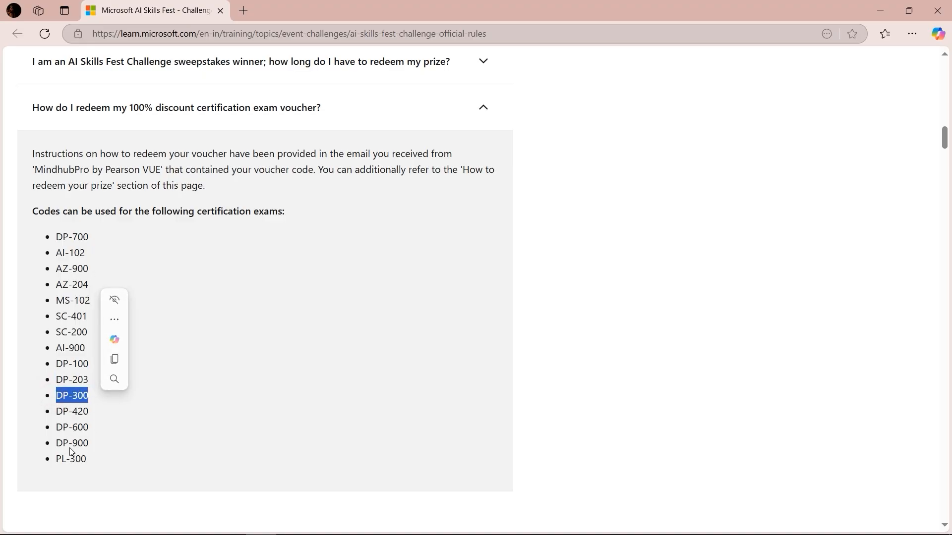
scroll(down, 3)
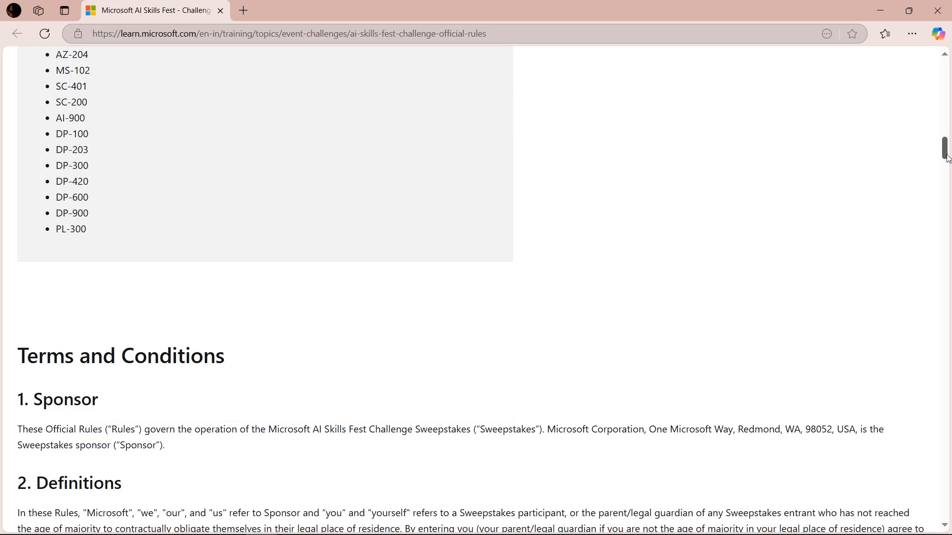
scroll(down, 3)
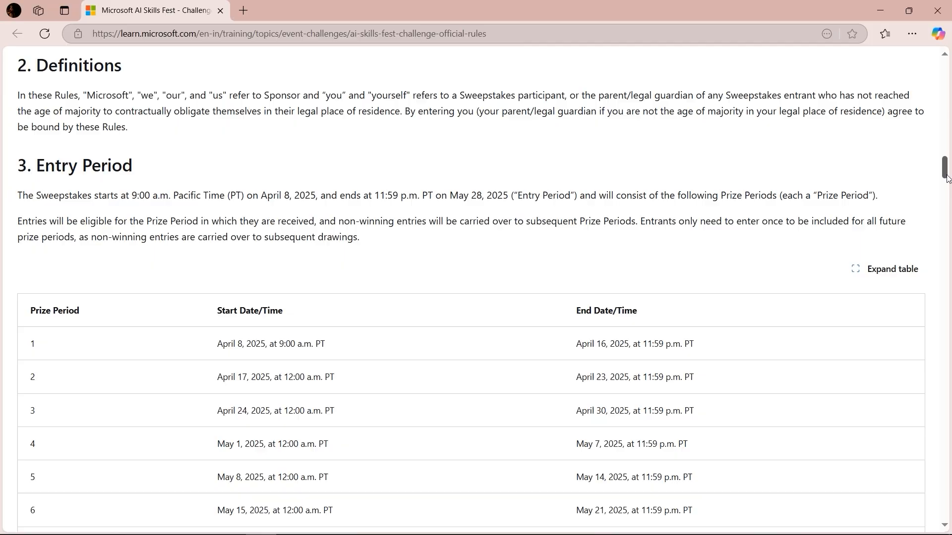
scroll(down, 3)
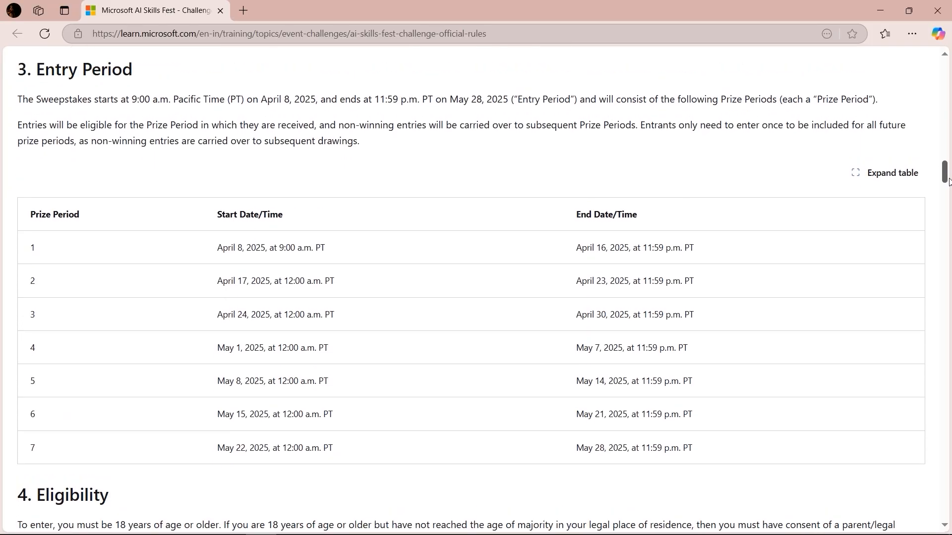
double_click(237, 248)
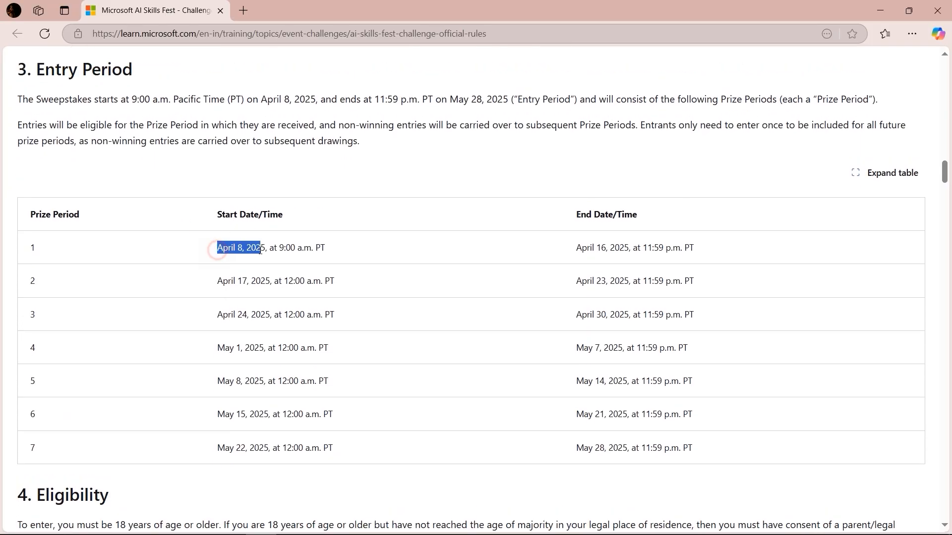
double_click(600, 248)
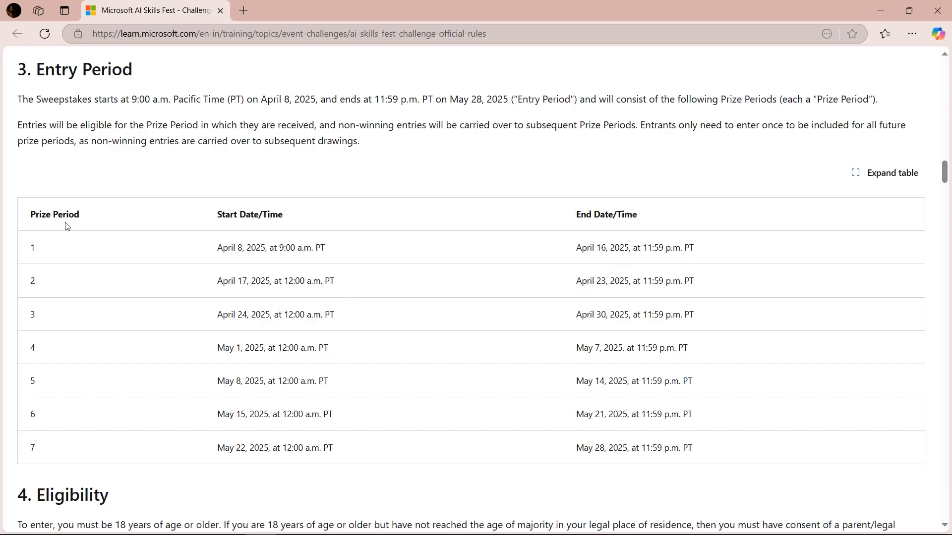
scroll(down, 3)
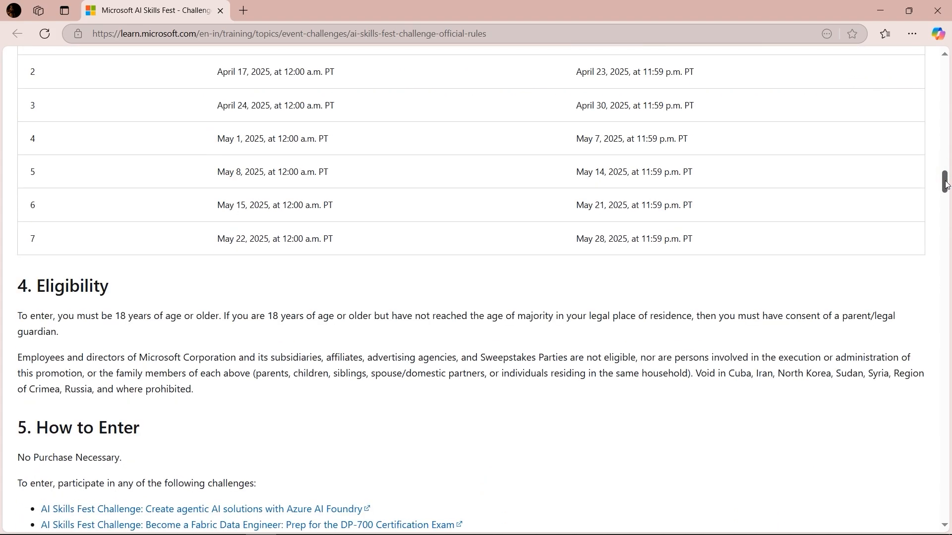
scroll(down, 3)
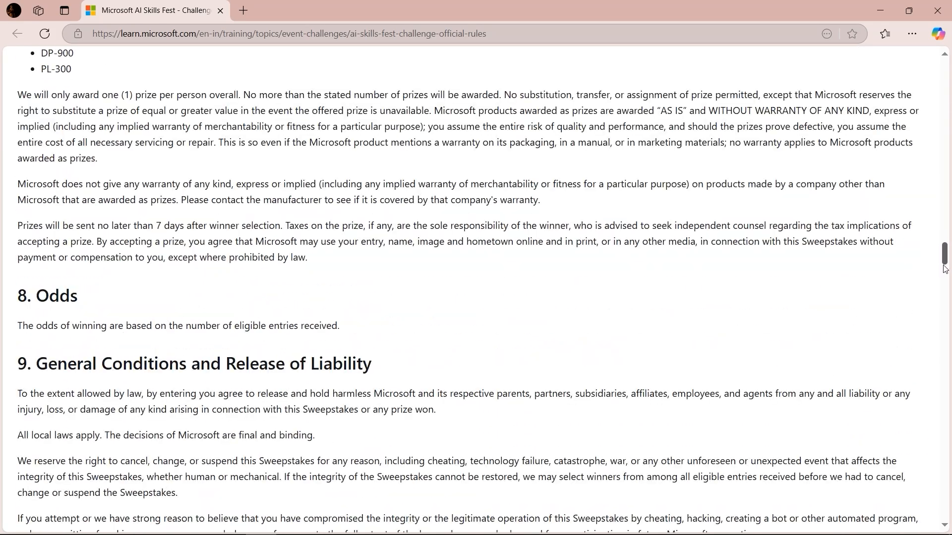
scroll(up, 3)
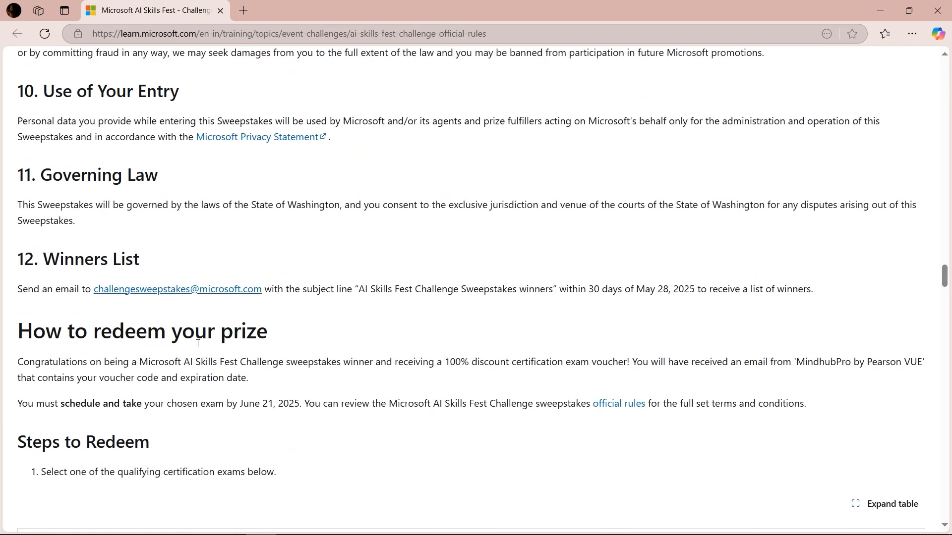
- Read through the Pearson Vue exam booking and payment steps
scroll(down, 3)
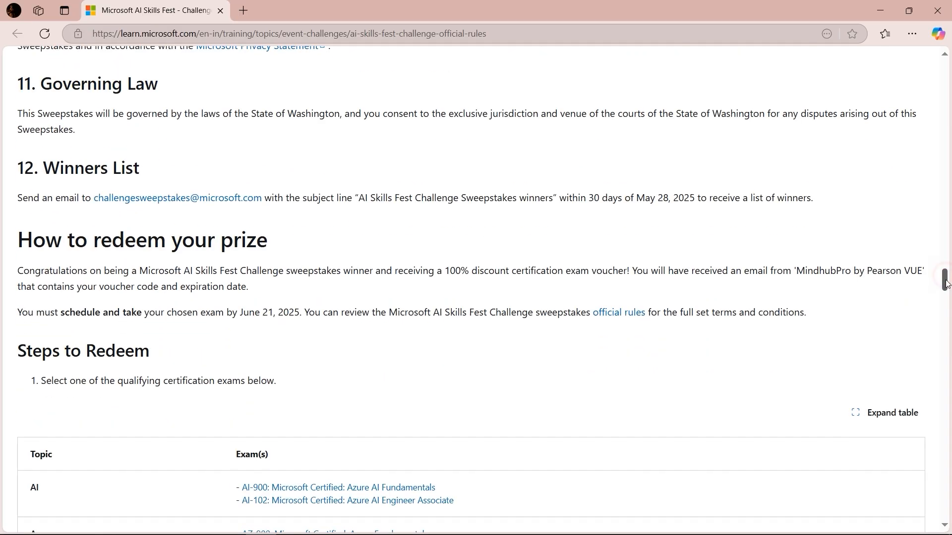
scroll(down, 3)
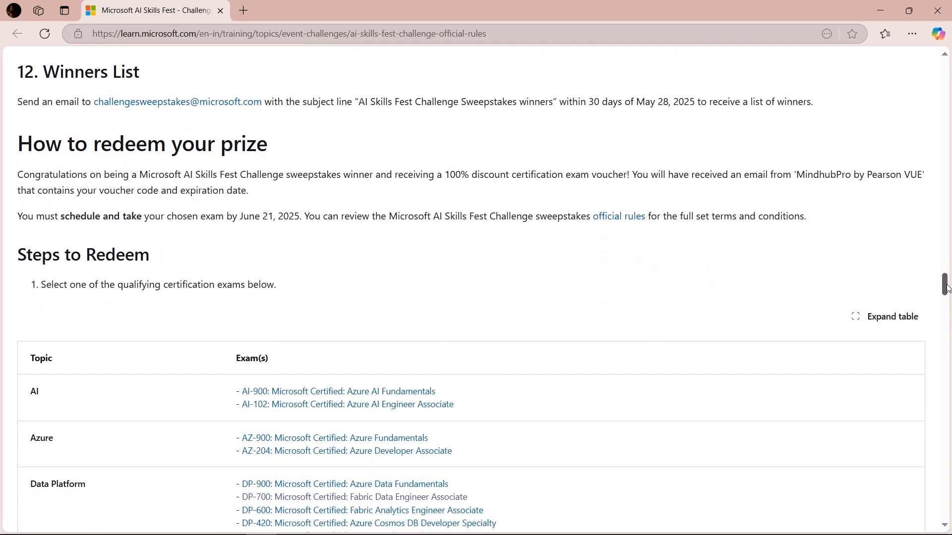
scroll(down, 3)
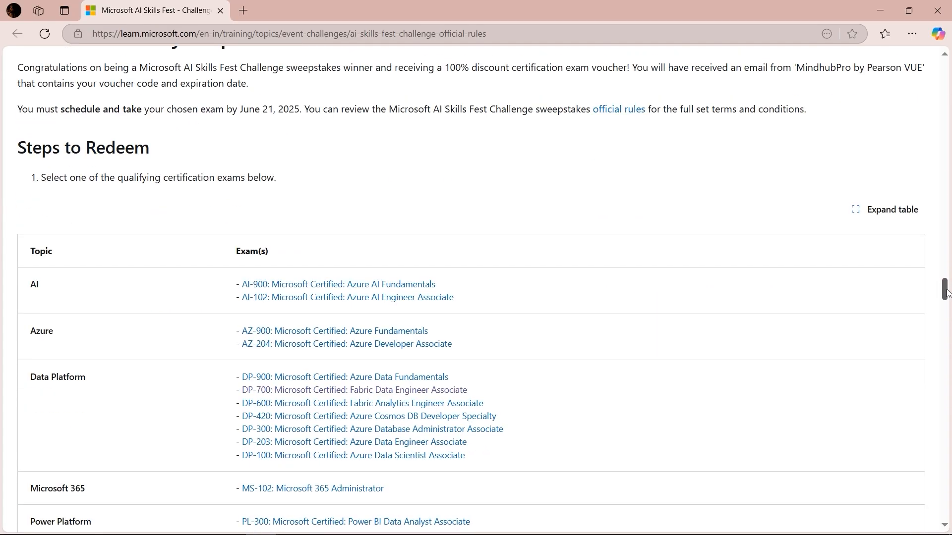
scroll(down, 3)
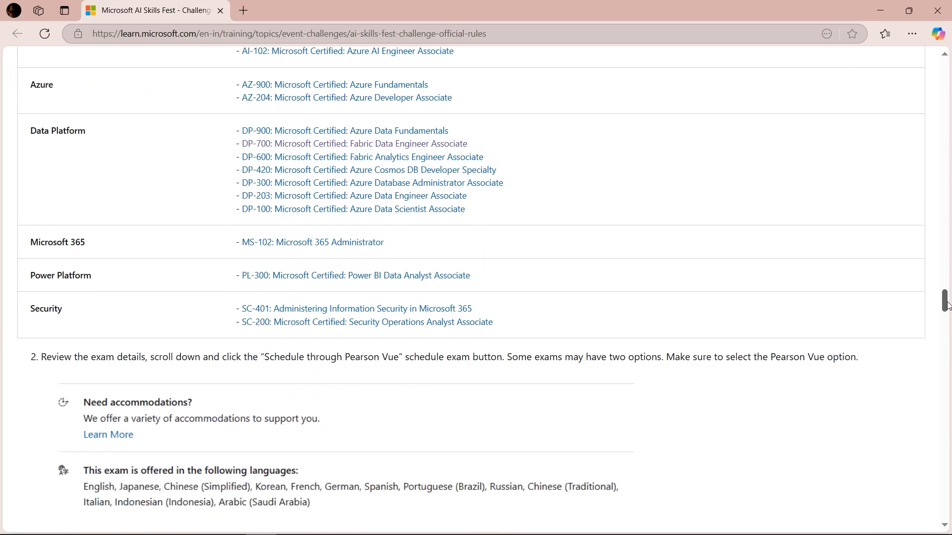
scroll(down, 3)
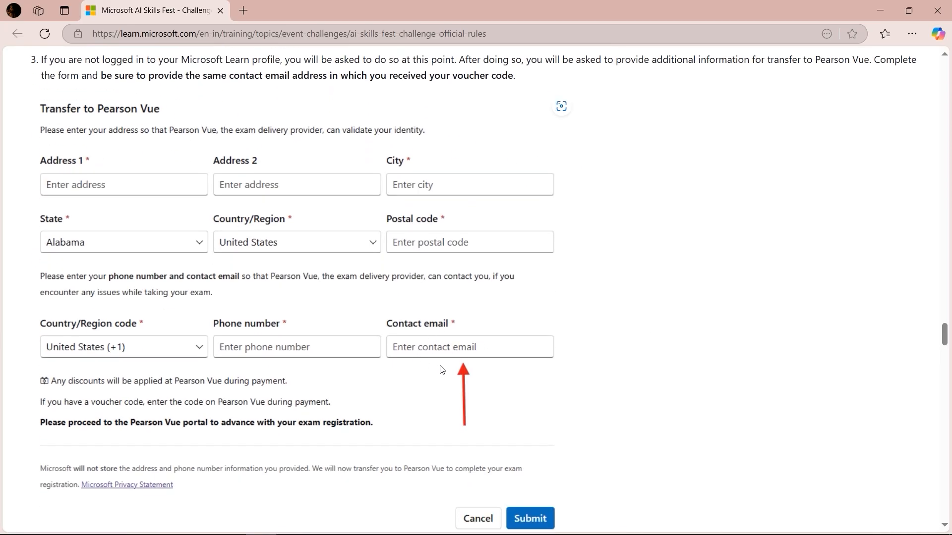
mouse_move(435, 339)
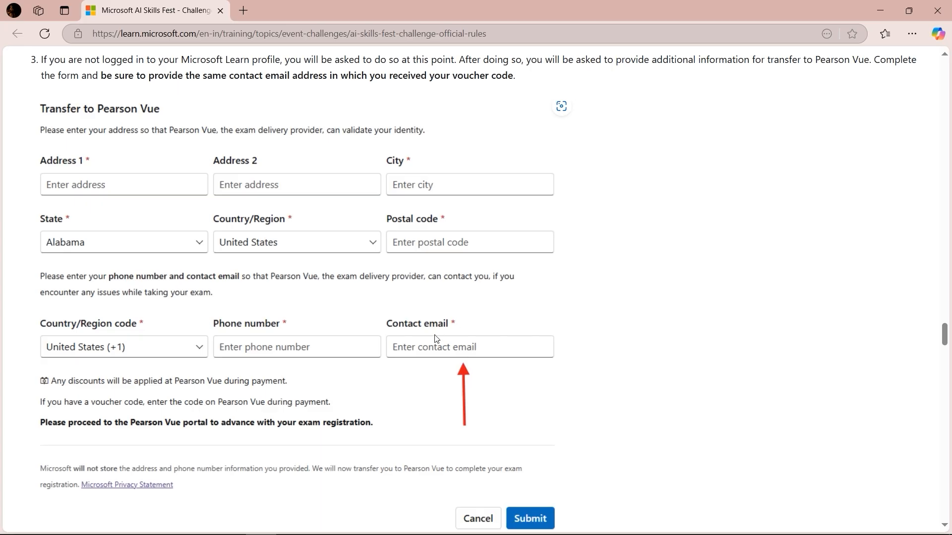
mouse_move(544, 373)
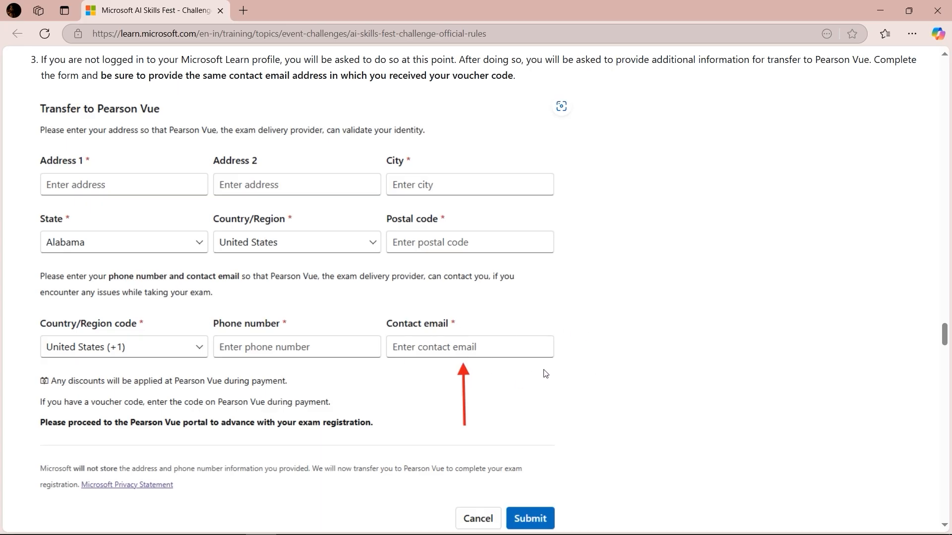
scroll(down, 3)
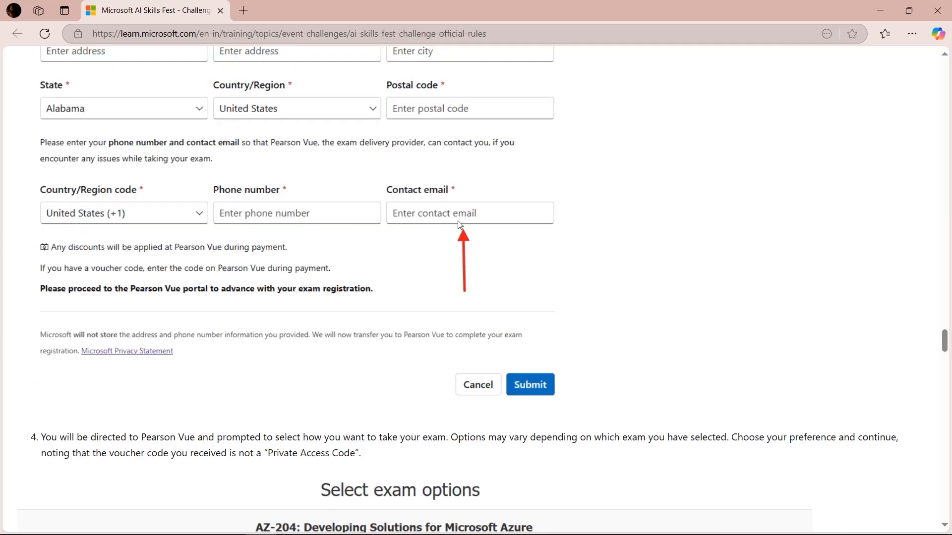
mouse_move(946, 325)
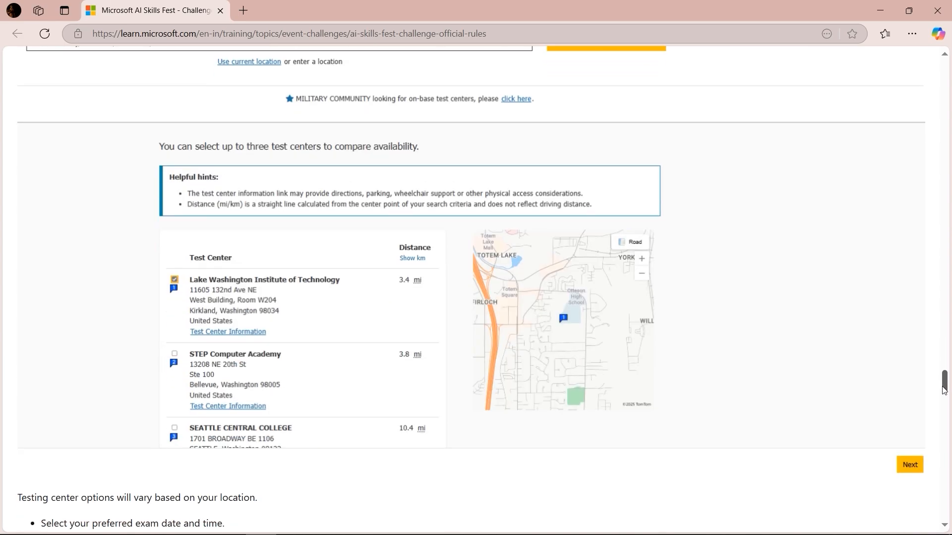
scroll(down, 3)
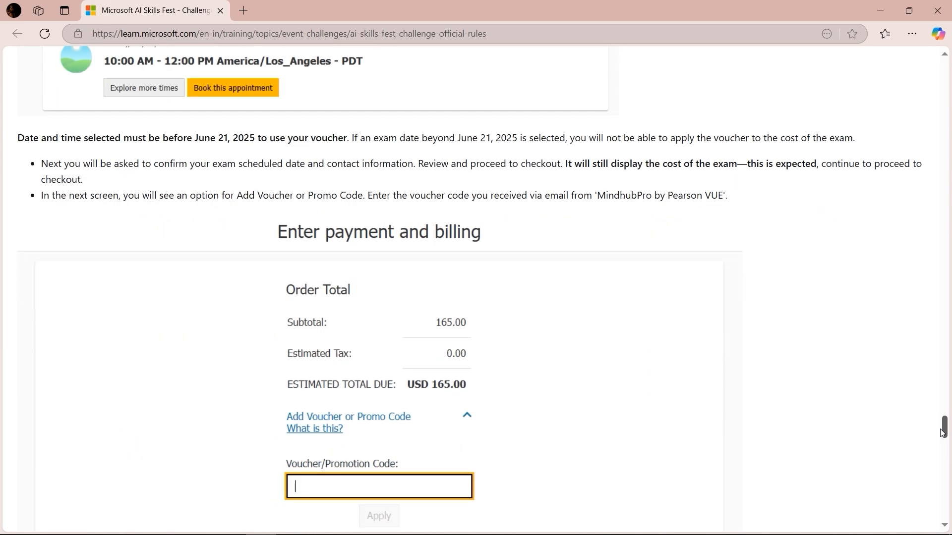
mouse_move(487, 375)
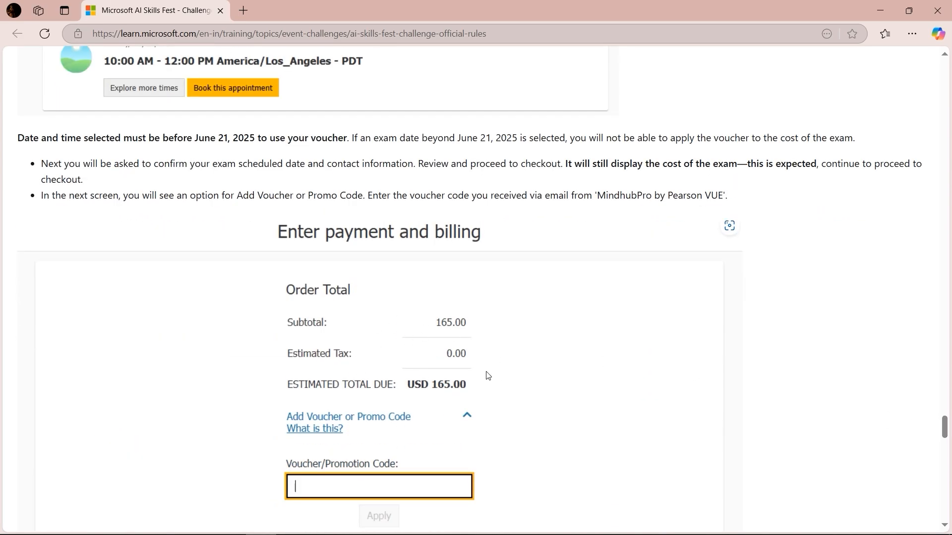
mouse_move(400, 414)
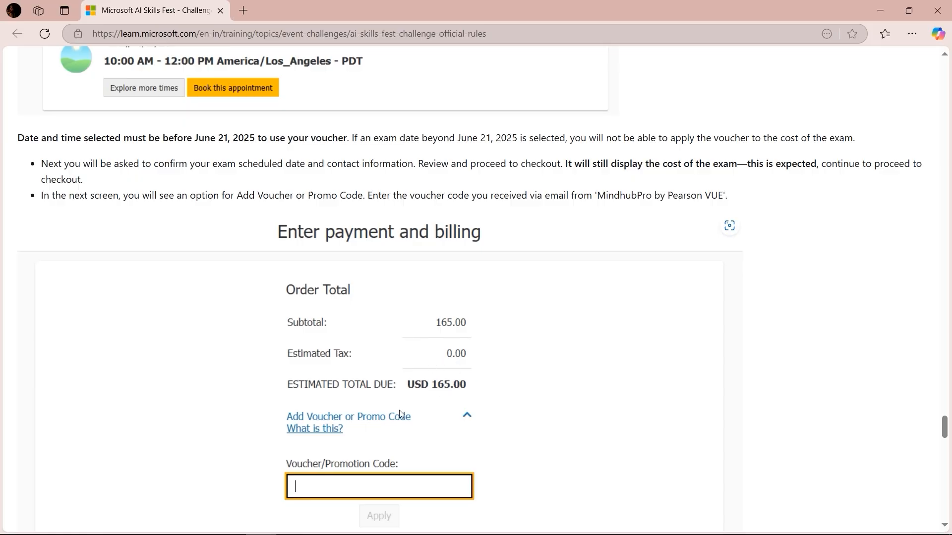
scroll(down, 3)
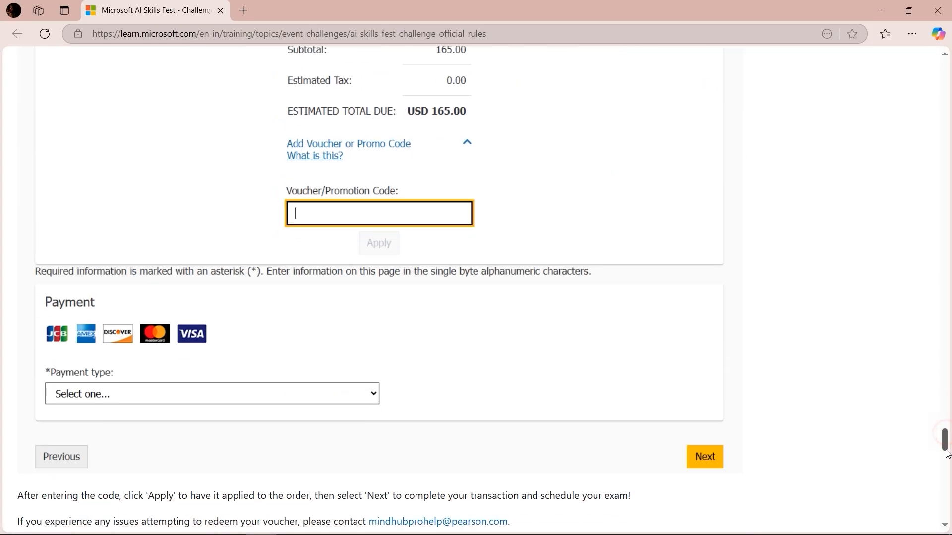
- Follow the AI Skills Fest banner link to the event site
scroll(up, 3)
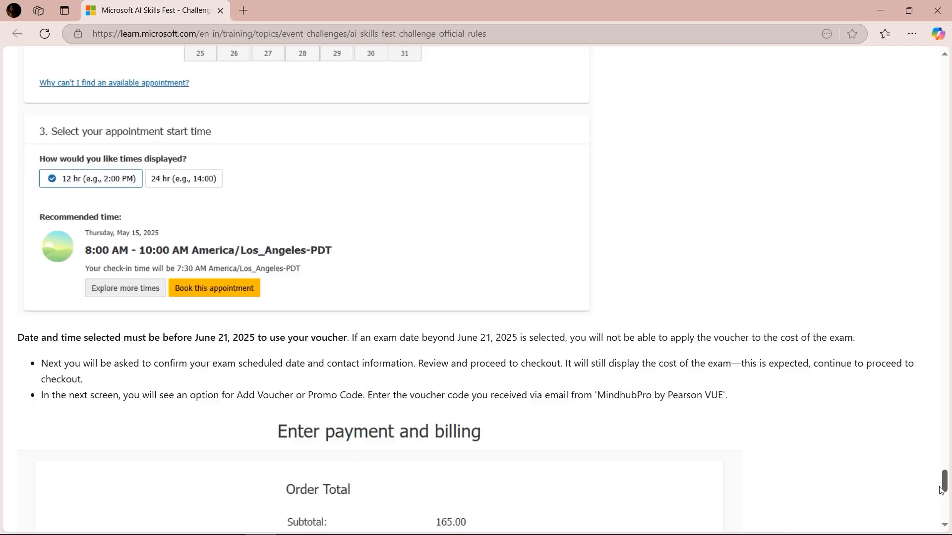
scroll(down, 3)
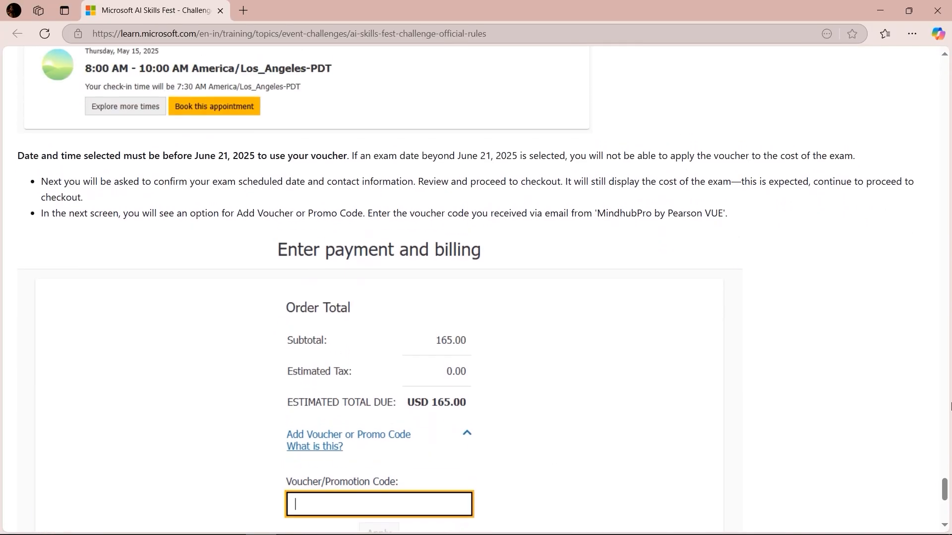
scroll(down, 3)
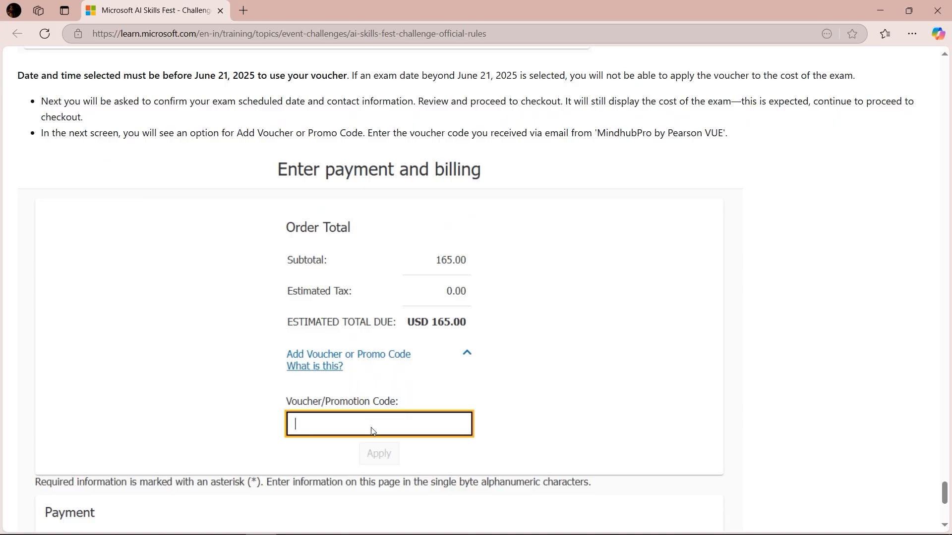
scroll(down, 3)
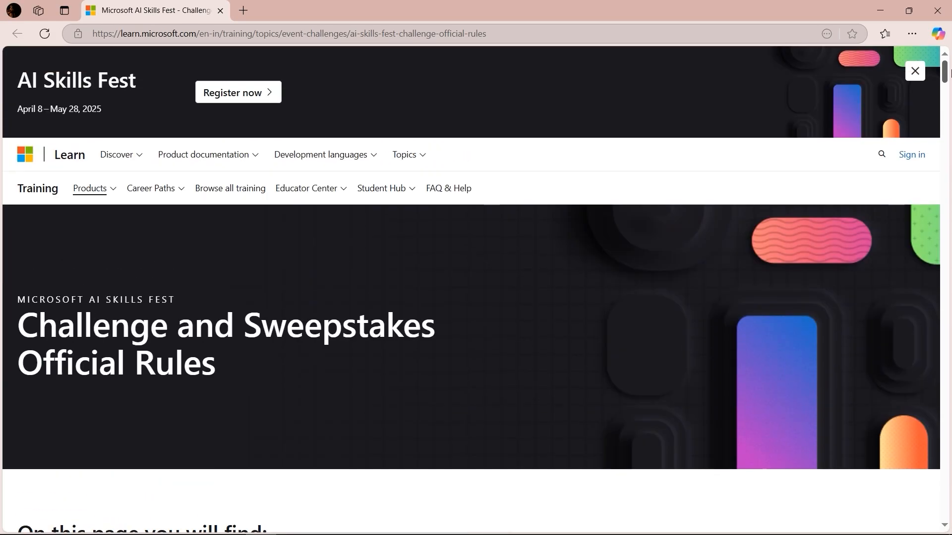
mouse_move(238, 92)
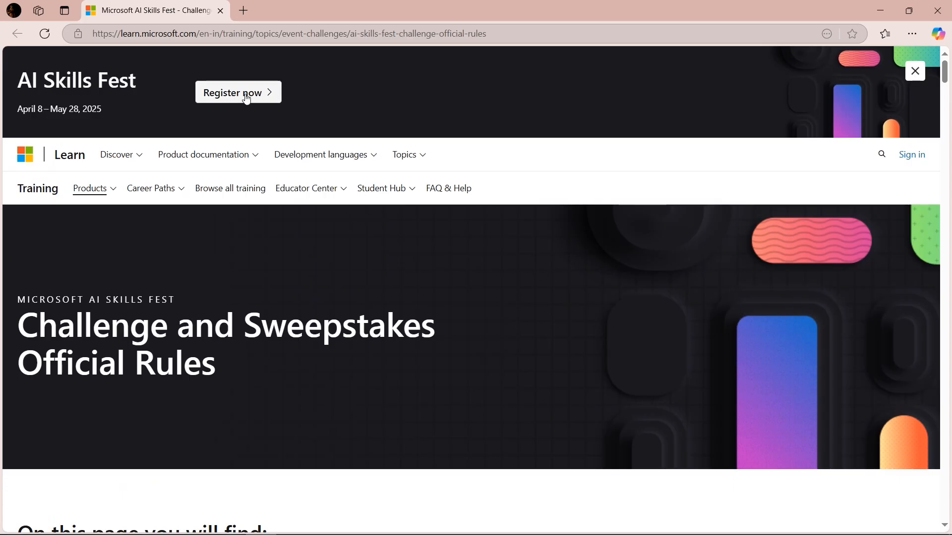
mouse_move(238, 93)
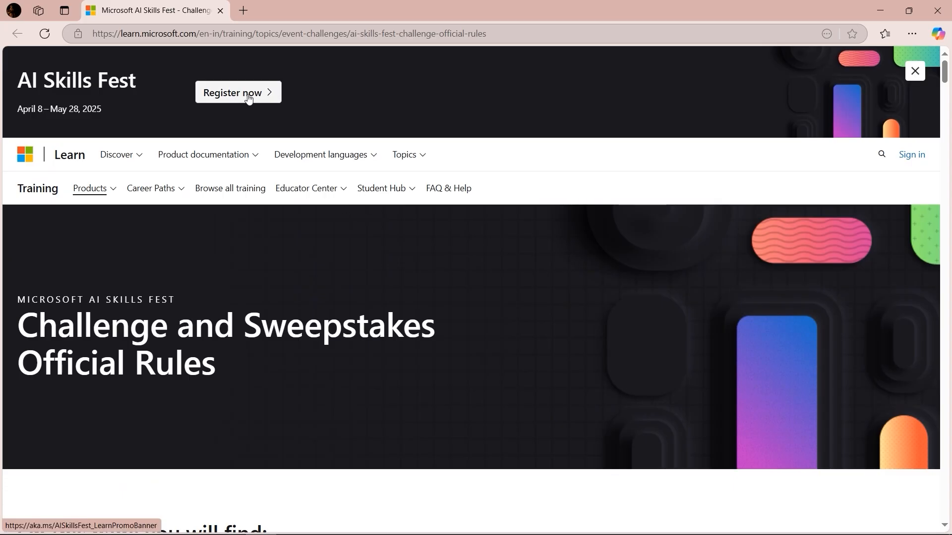
click(237, 91)
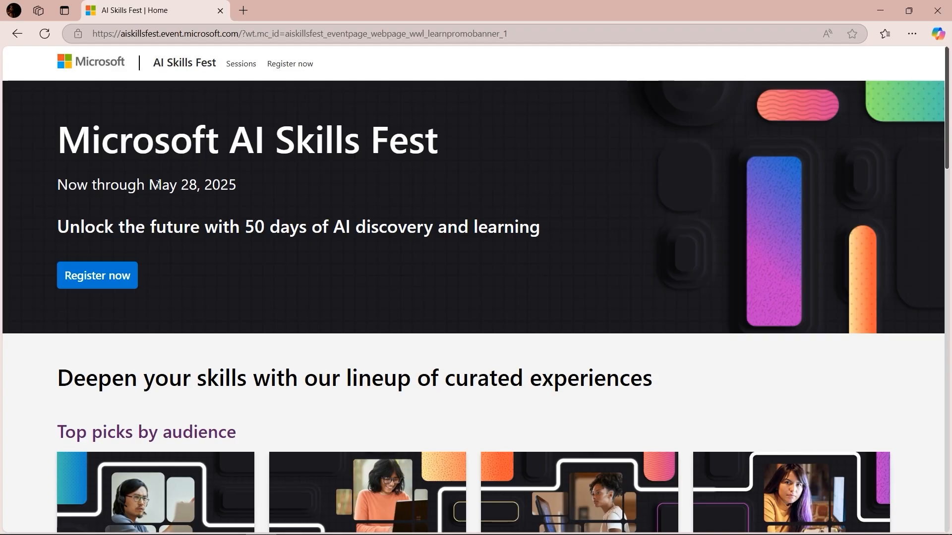
- Note the May 28, 2025 end date, start registration and reach the sign-in options
double_click(191, 184)
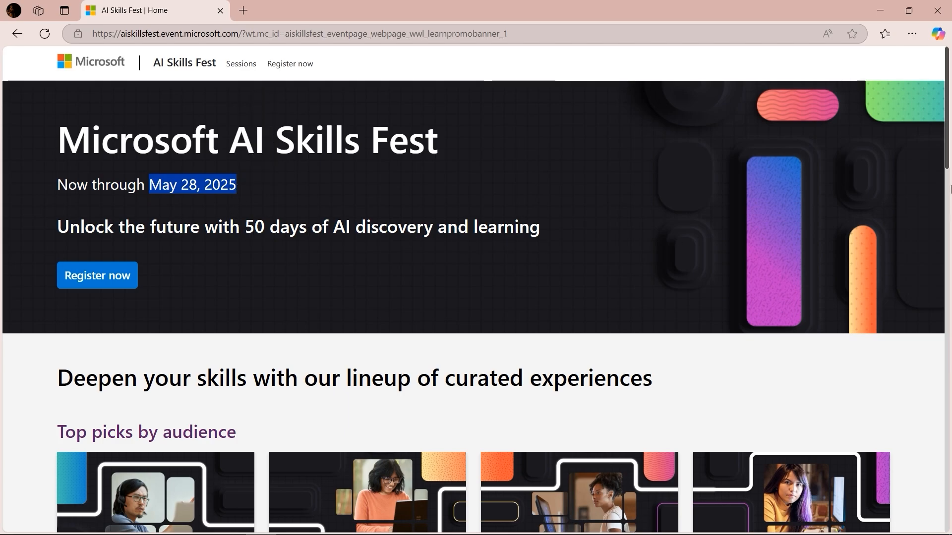
scroll(down, 3)
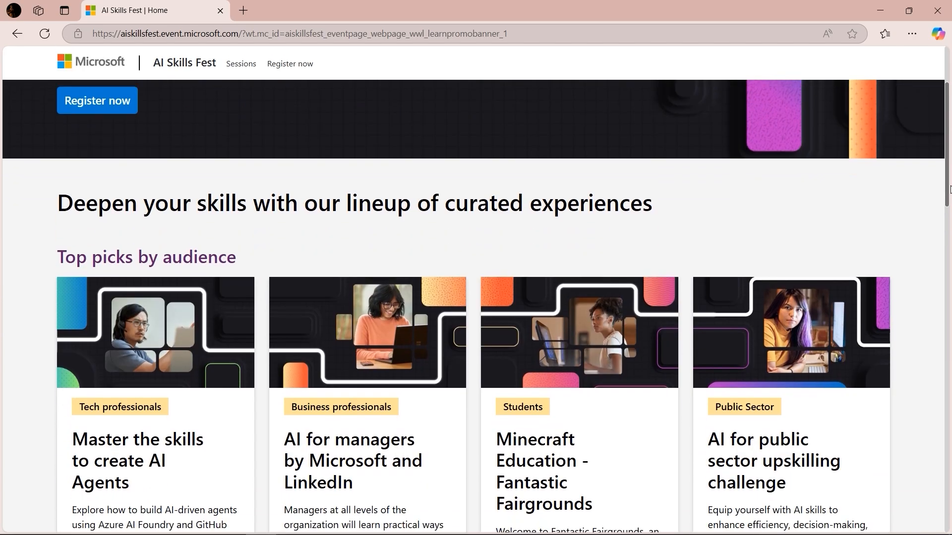
scroll(down, 3)
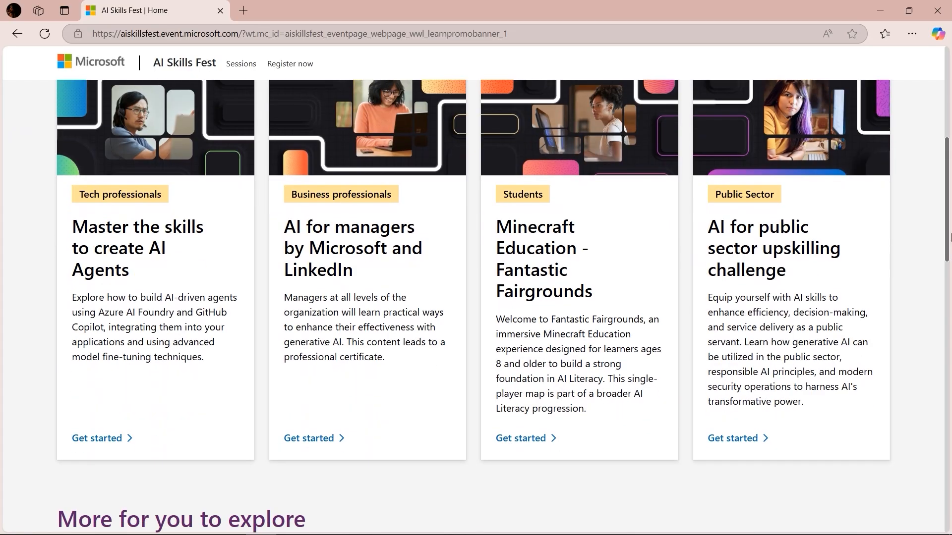
scroll(up, 3)
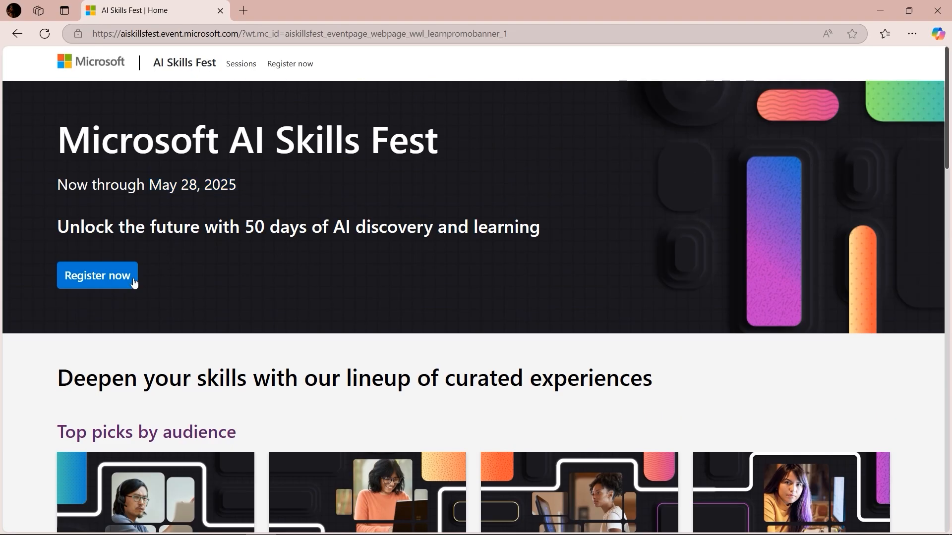
click(97, 275)
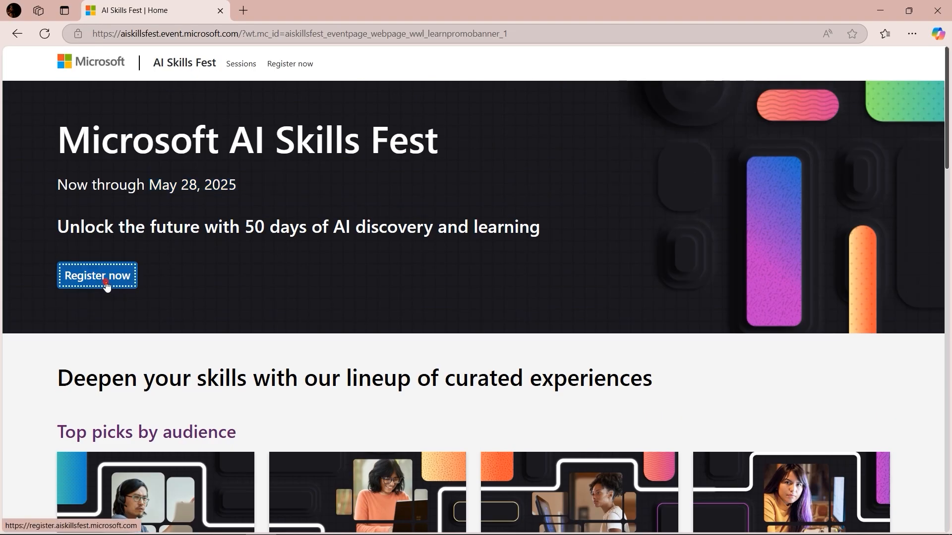
click(98, 276)
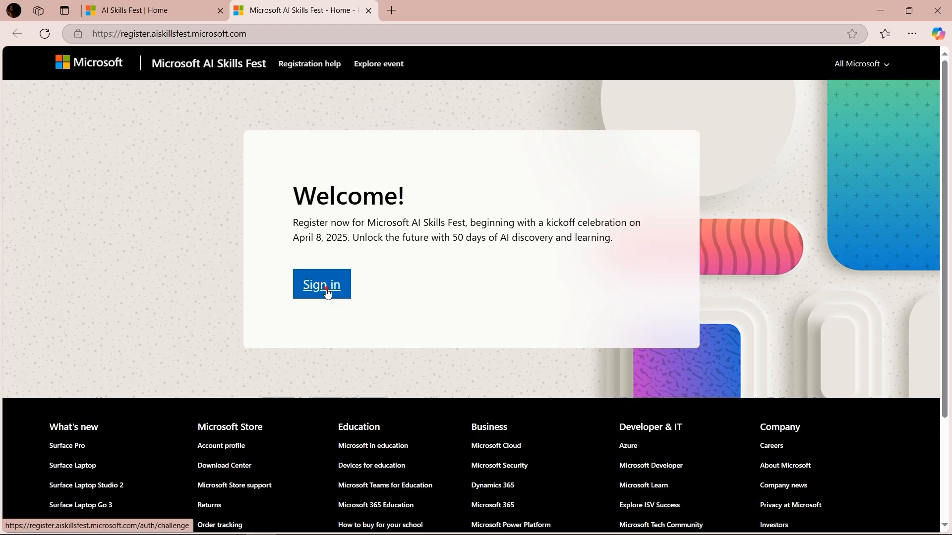
click(321, 284)
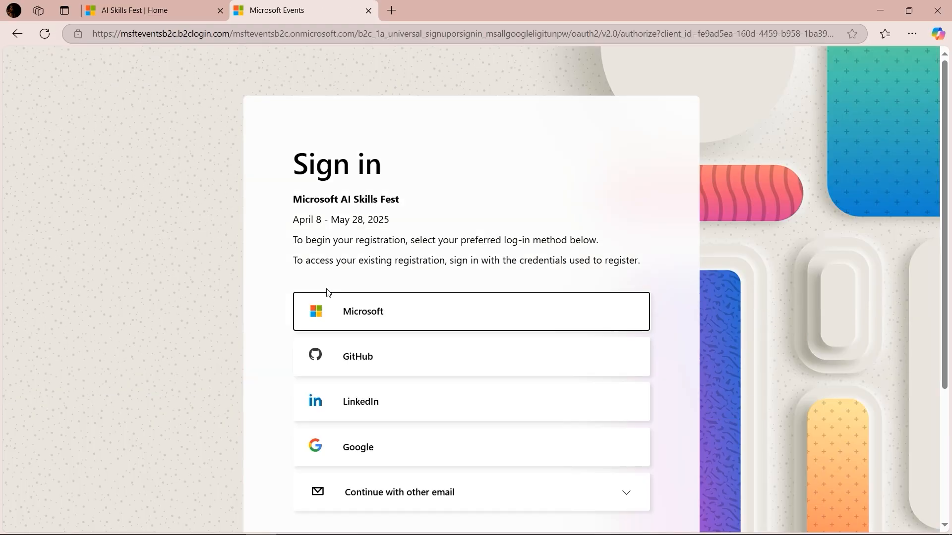
mouse_move(442, 451)
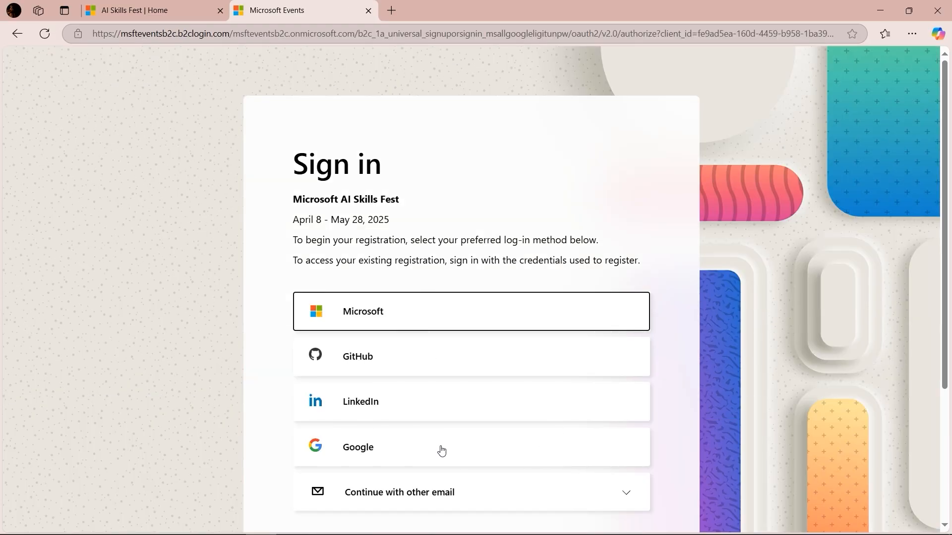
mouse_move(406, 401)
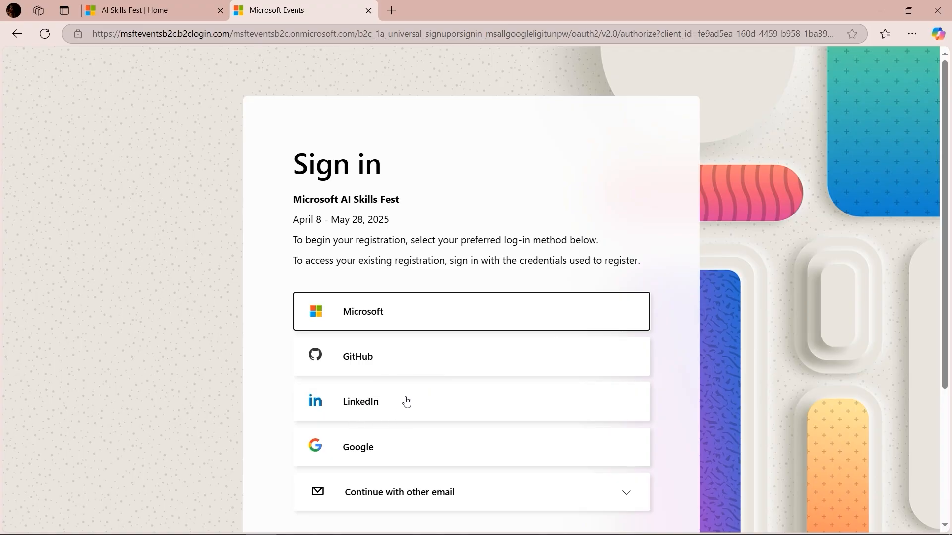
mouse_move(386, 413)
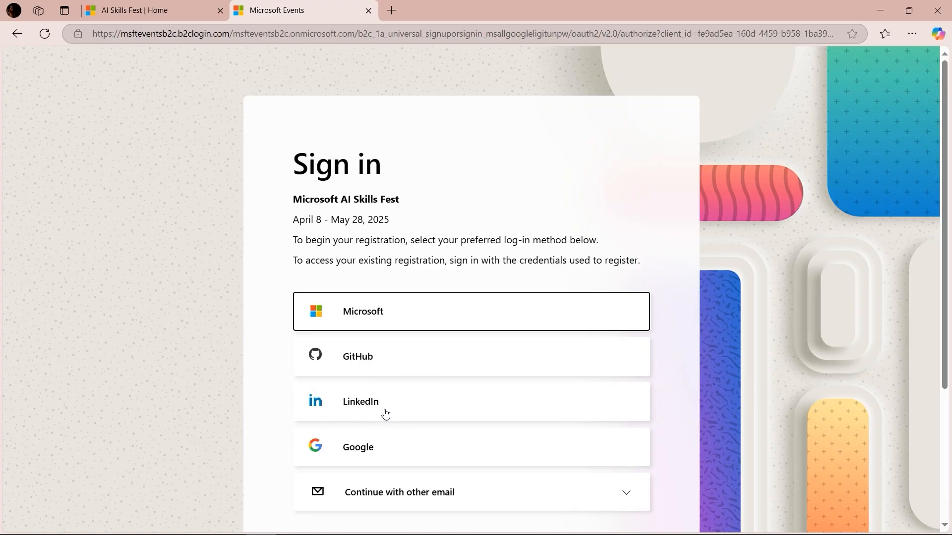
mouse_move(370, 456)
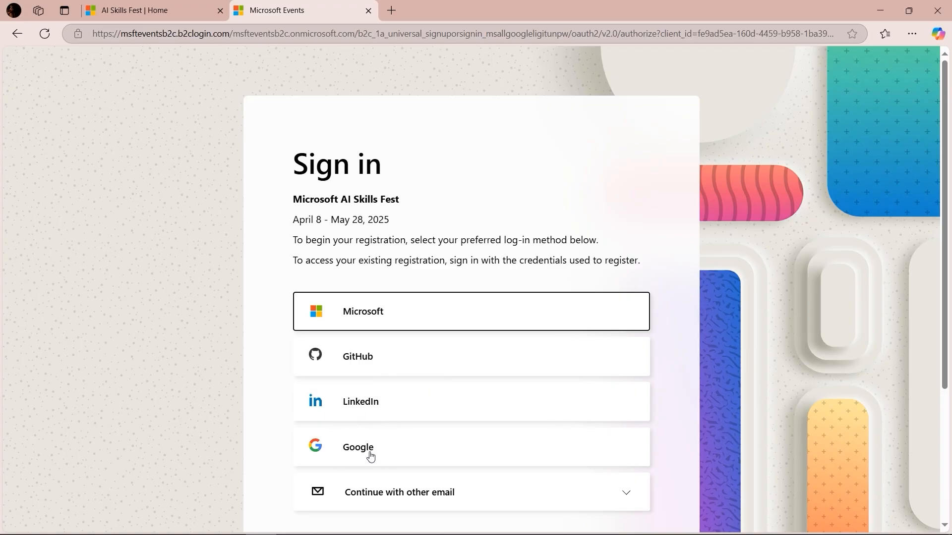
mouse_move(371, 321)
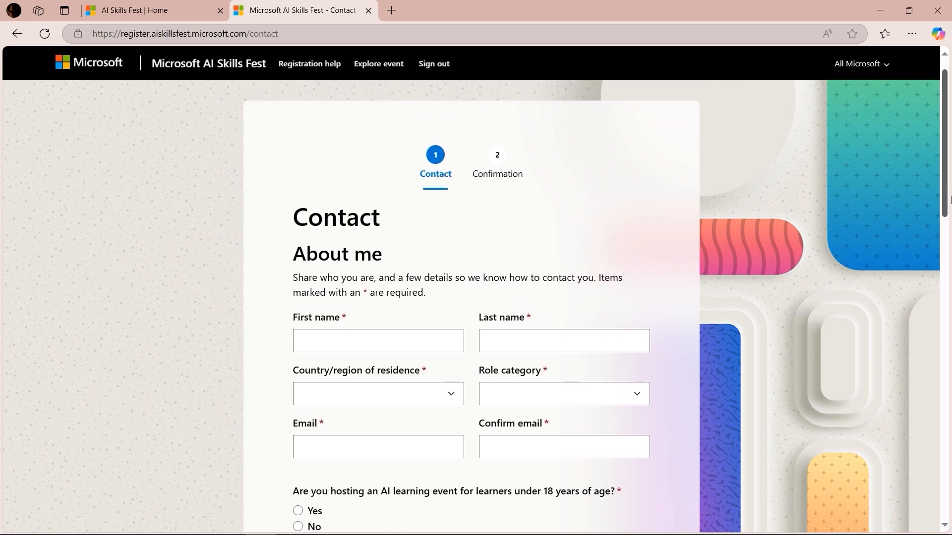
- Scroll past the About me fields to the ticked Terms of Use and world-record boxes
scroll(down, 3)
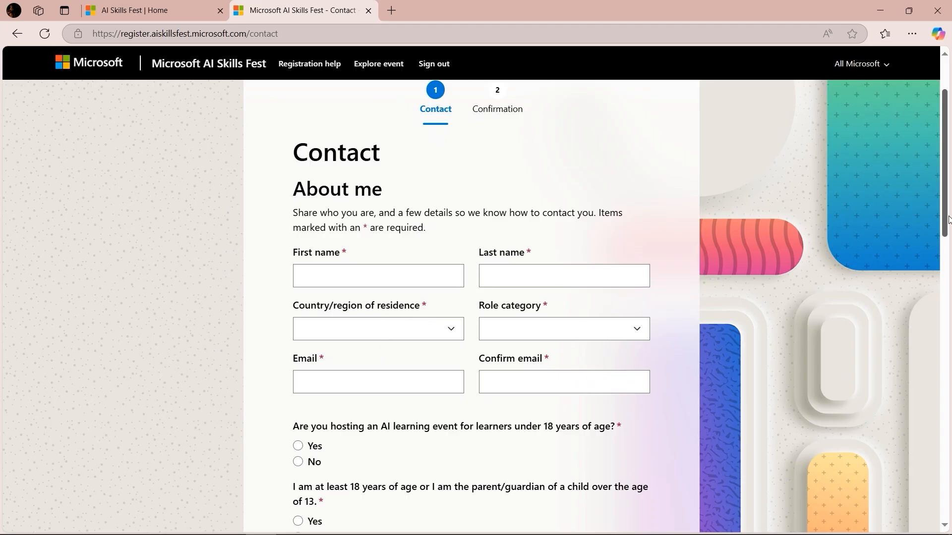
scroll(down, 3)
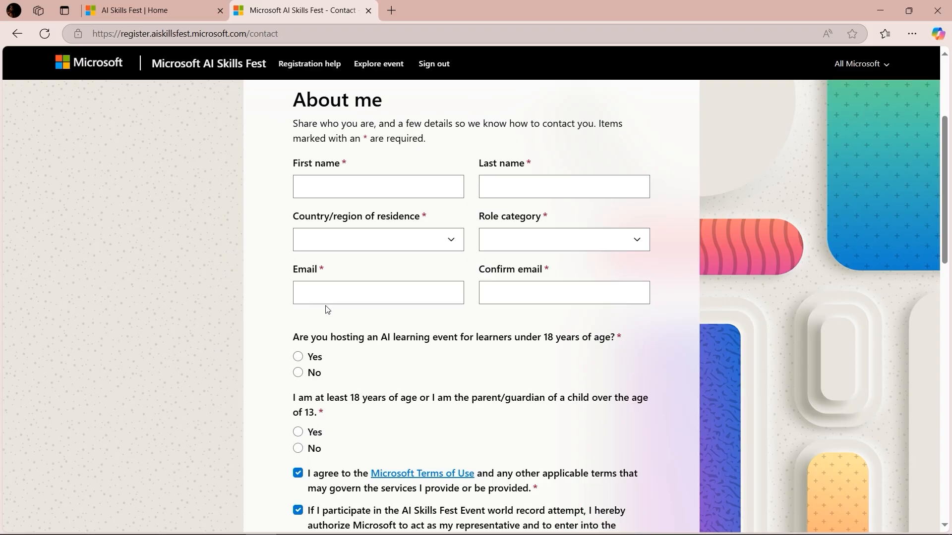
mouse_move(294, 273)
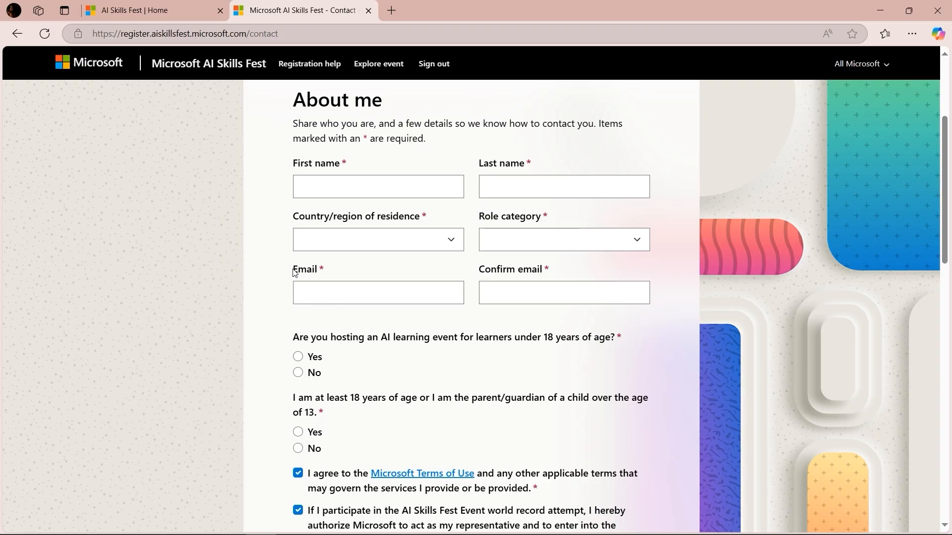
mouse_move(478, 311)
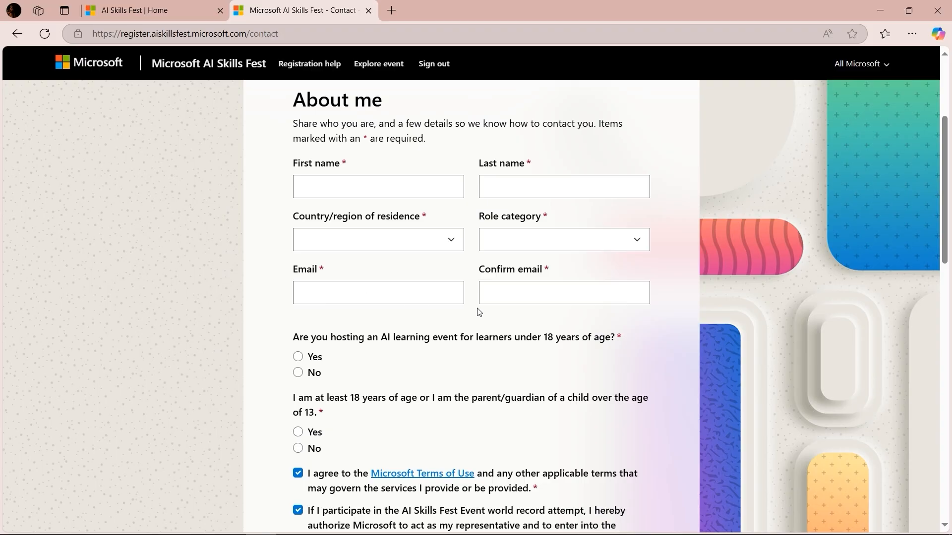
mouse_move(395, 275)
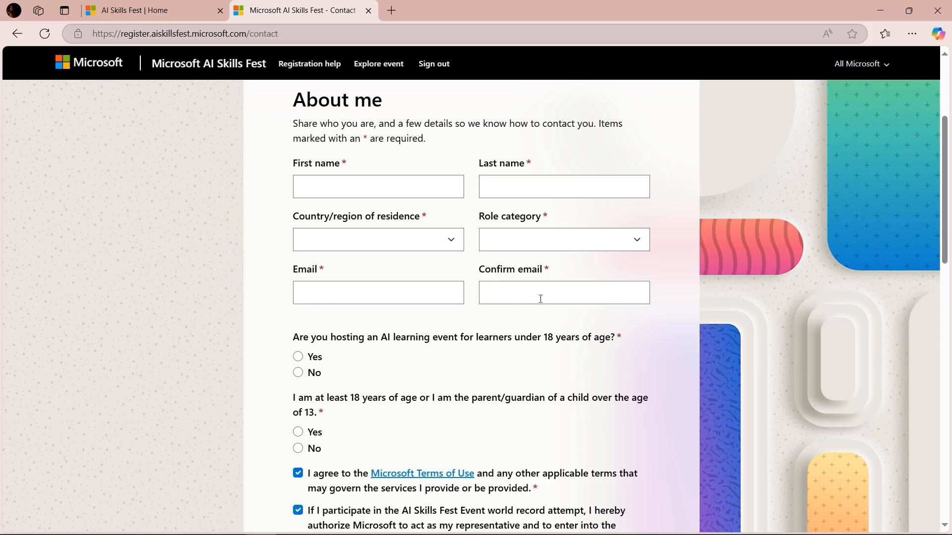
mouse_move(441, 314)
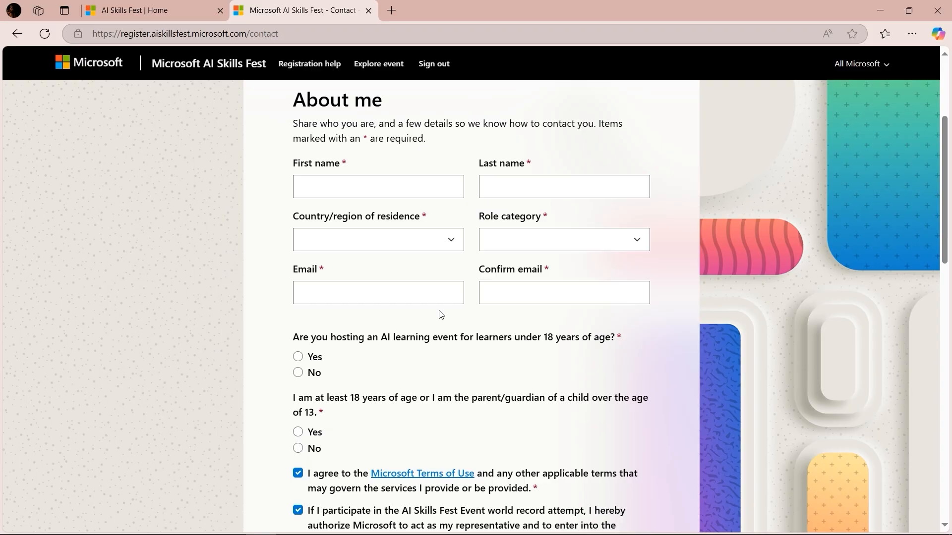
- Read past the privacy statements and submit the Contact form for Registered status
scroll(down, 3)
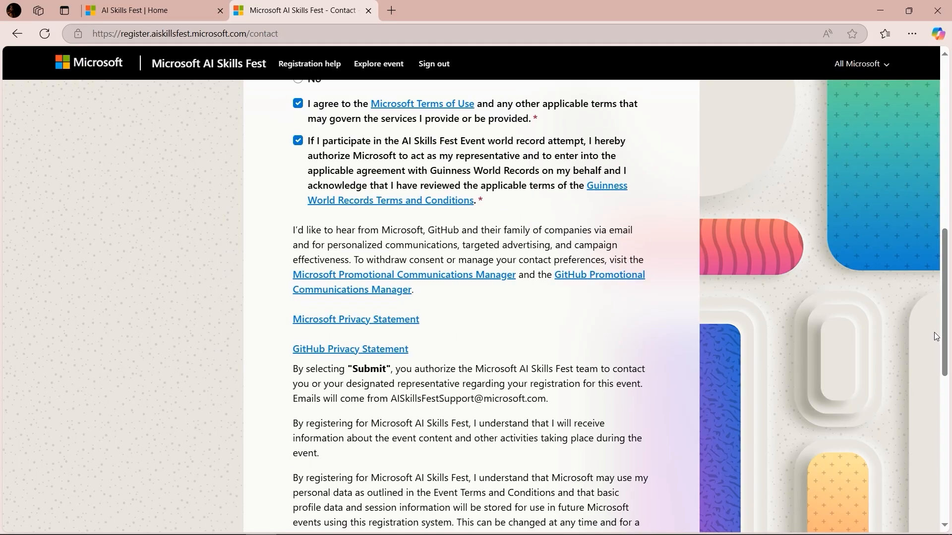
mouse_move(445, 181)
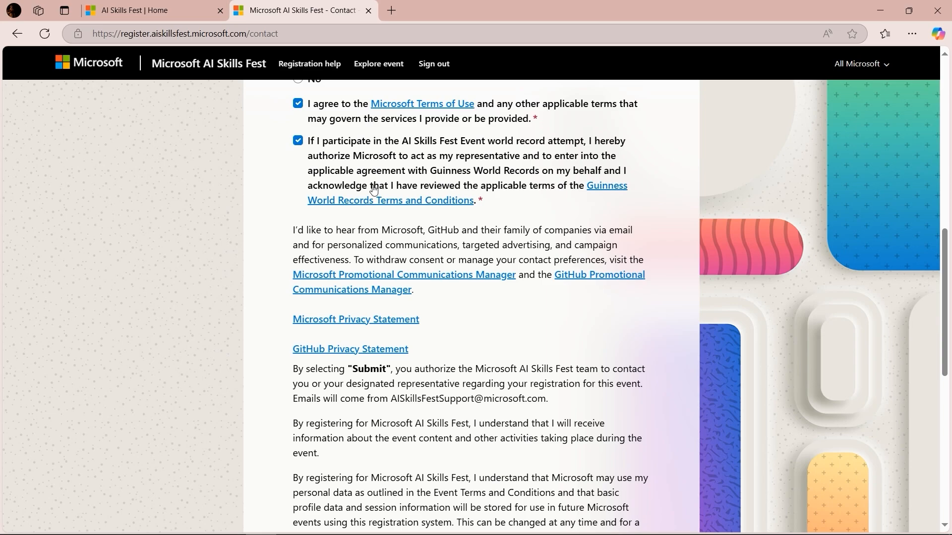
mouse_move(516, 204)
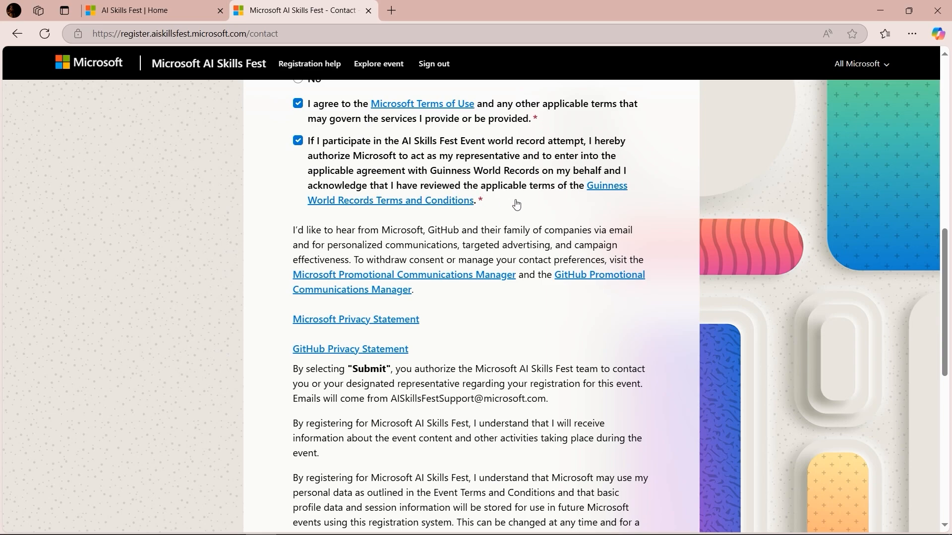
mouse_move(504, 205)
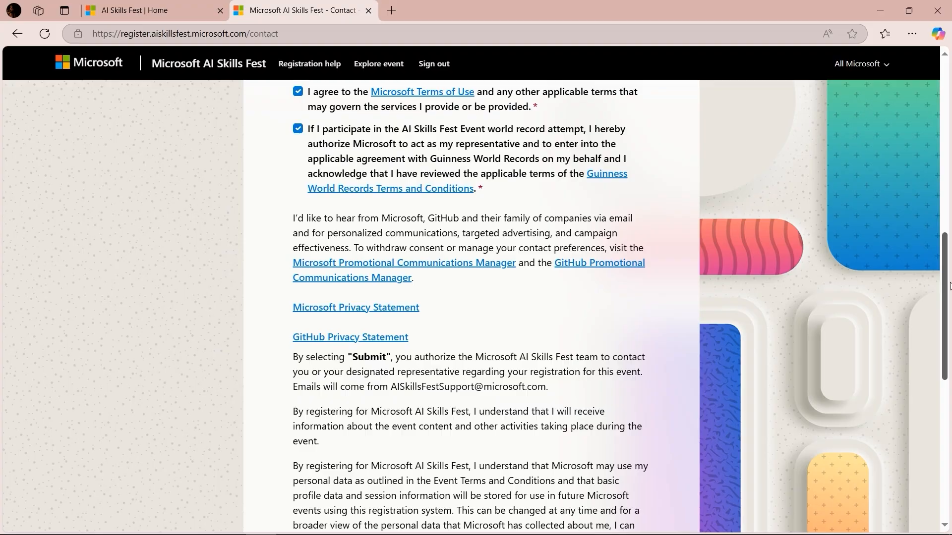
scroll(down, 3)
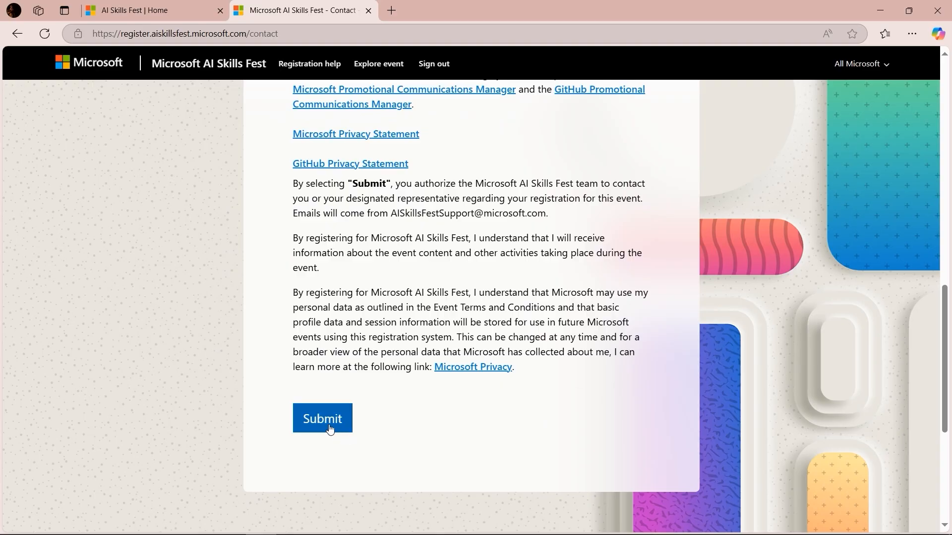
mouse_move(336, 428)
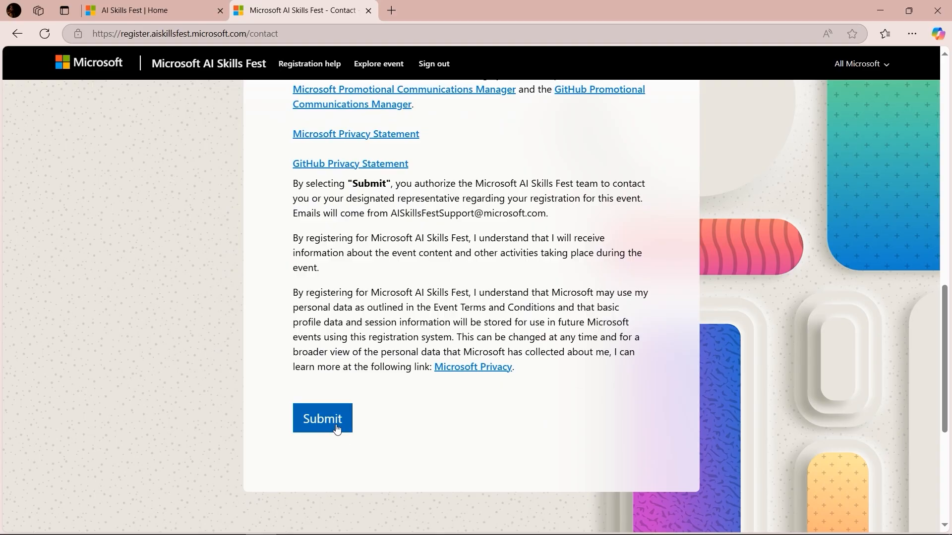
click(323, 419)
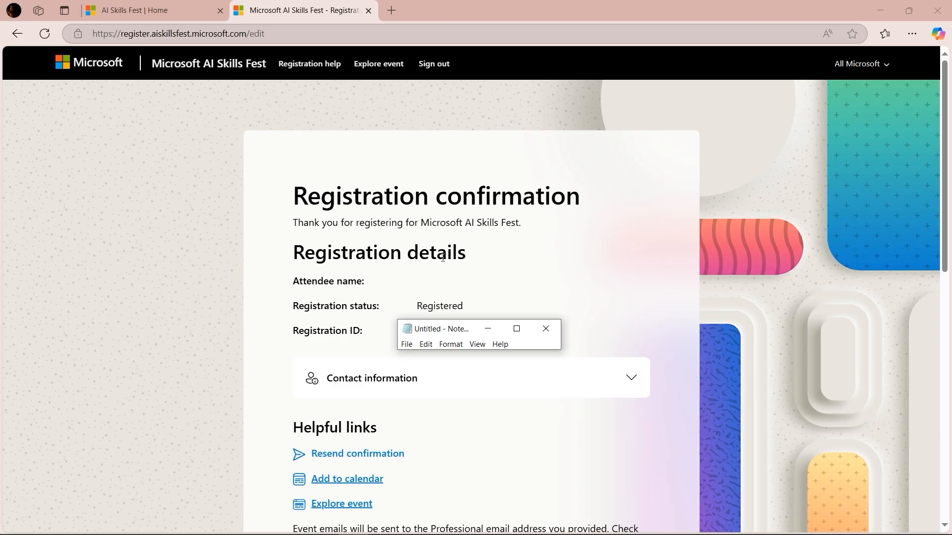
mouse_move(374, 311)
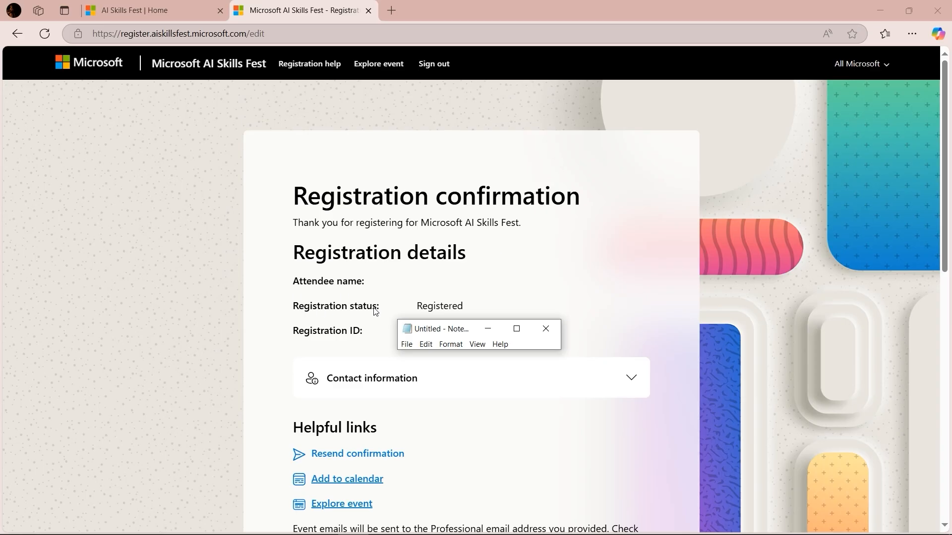
mouse_move(444, 307)
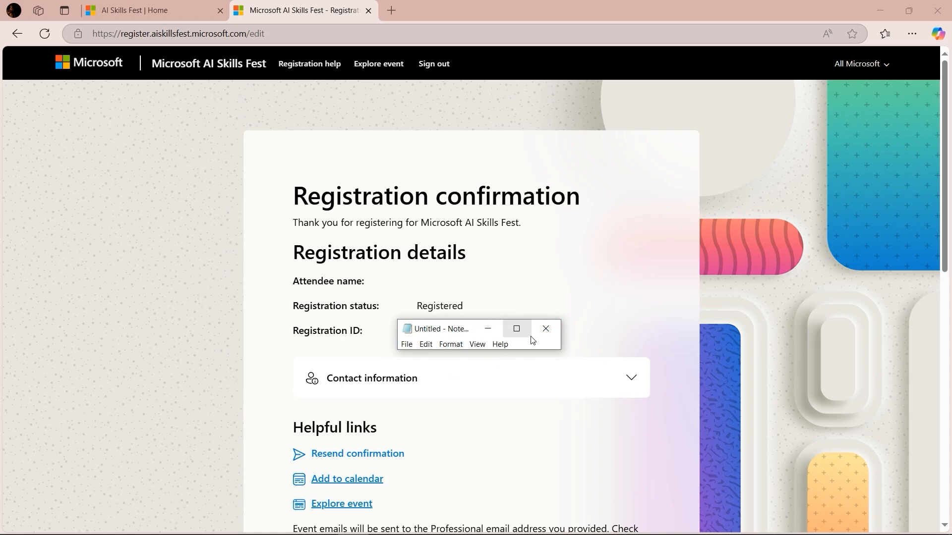
mouse_move(543, 329)
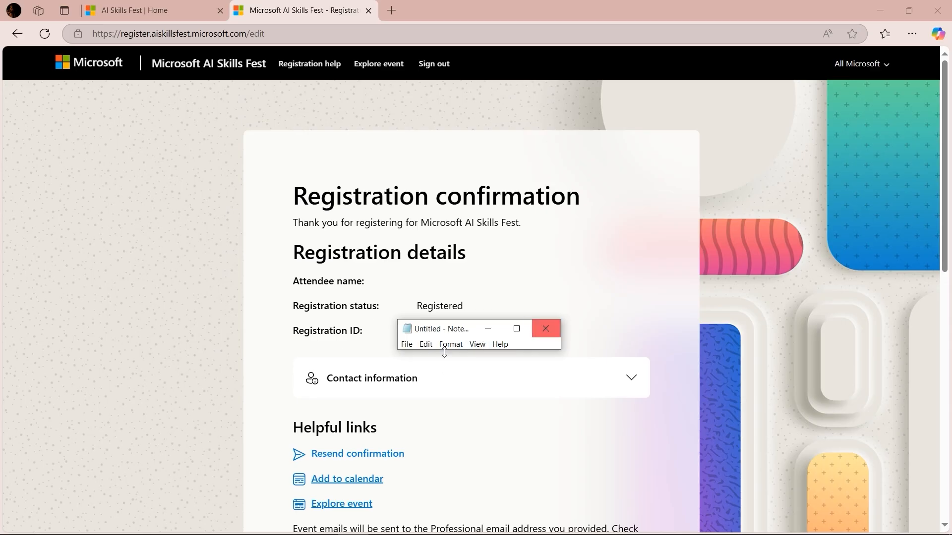
mouse_move(723, 370)
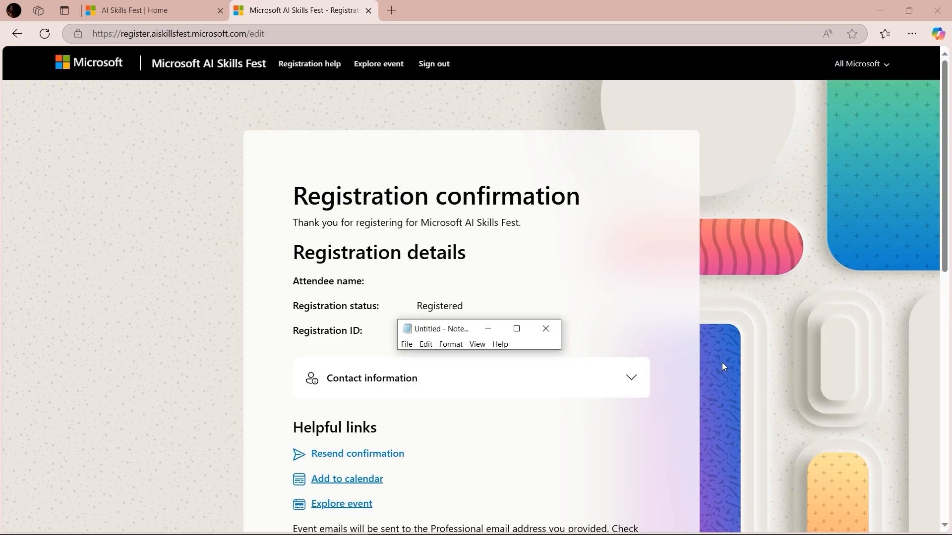
mouse_move(798, 151)
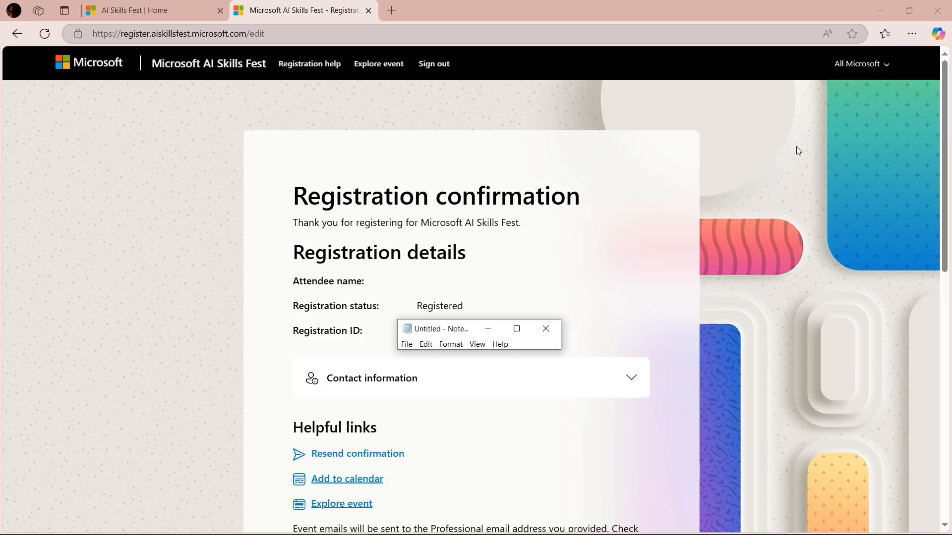
mouse_move(648, 262)
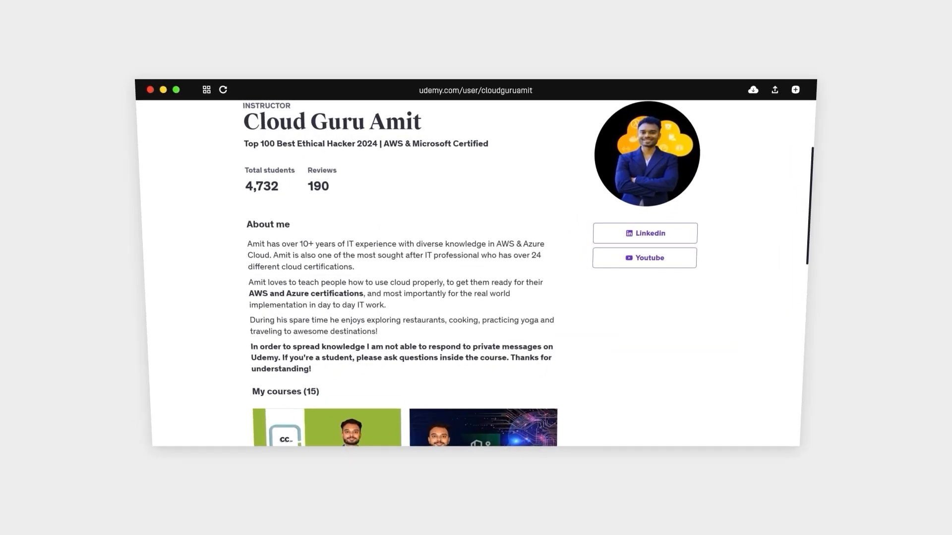
- Scroll the instructor profile to the Azure, AWS and PMP courses priced at ₹519
scroll(down, 3)
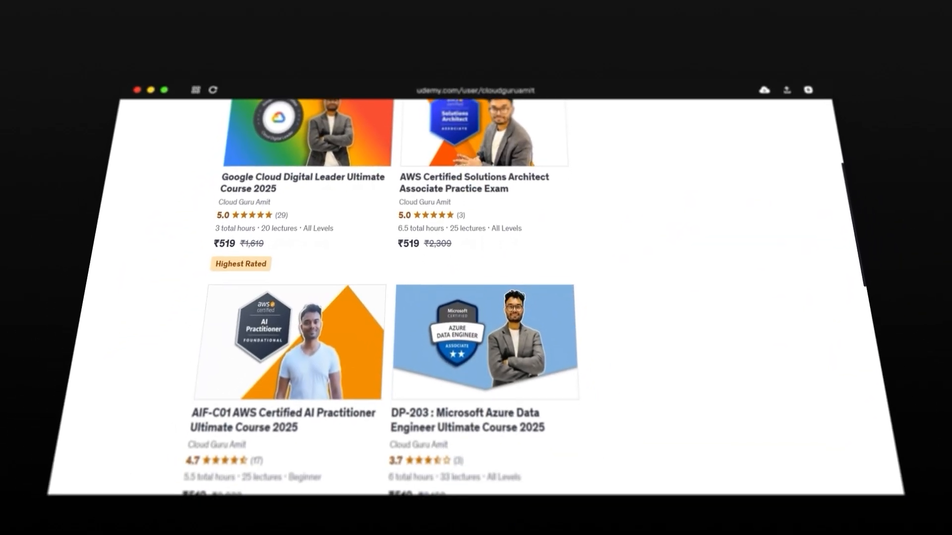
scroll(down, 3)
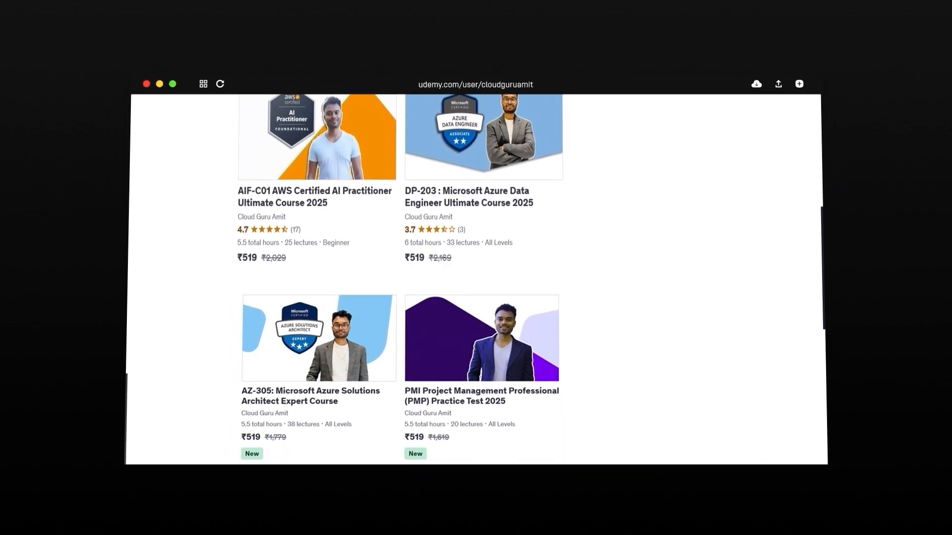